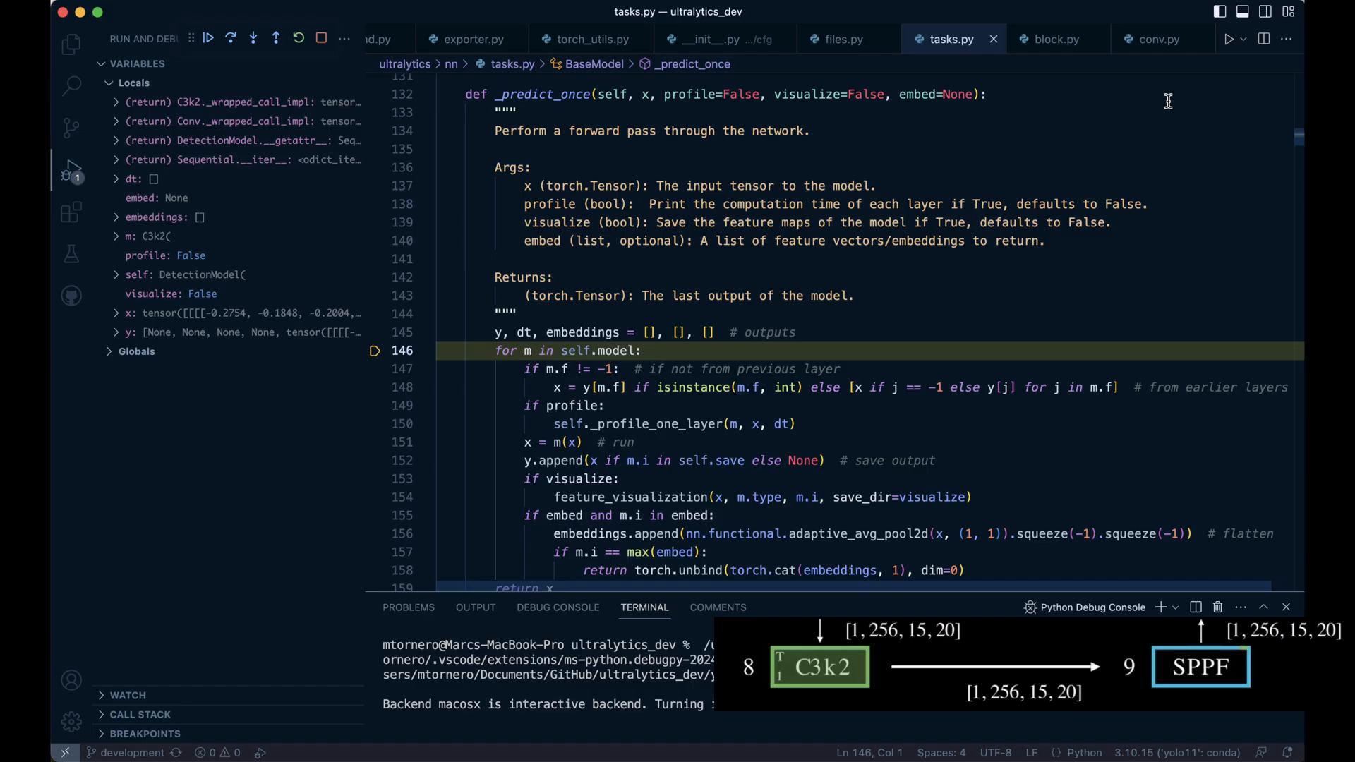
- Switch from VS Code to the YOLO11 Colab notebook at its SPPF Block section
{"action": "key", "text": "F10"}
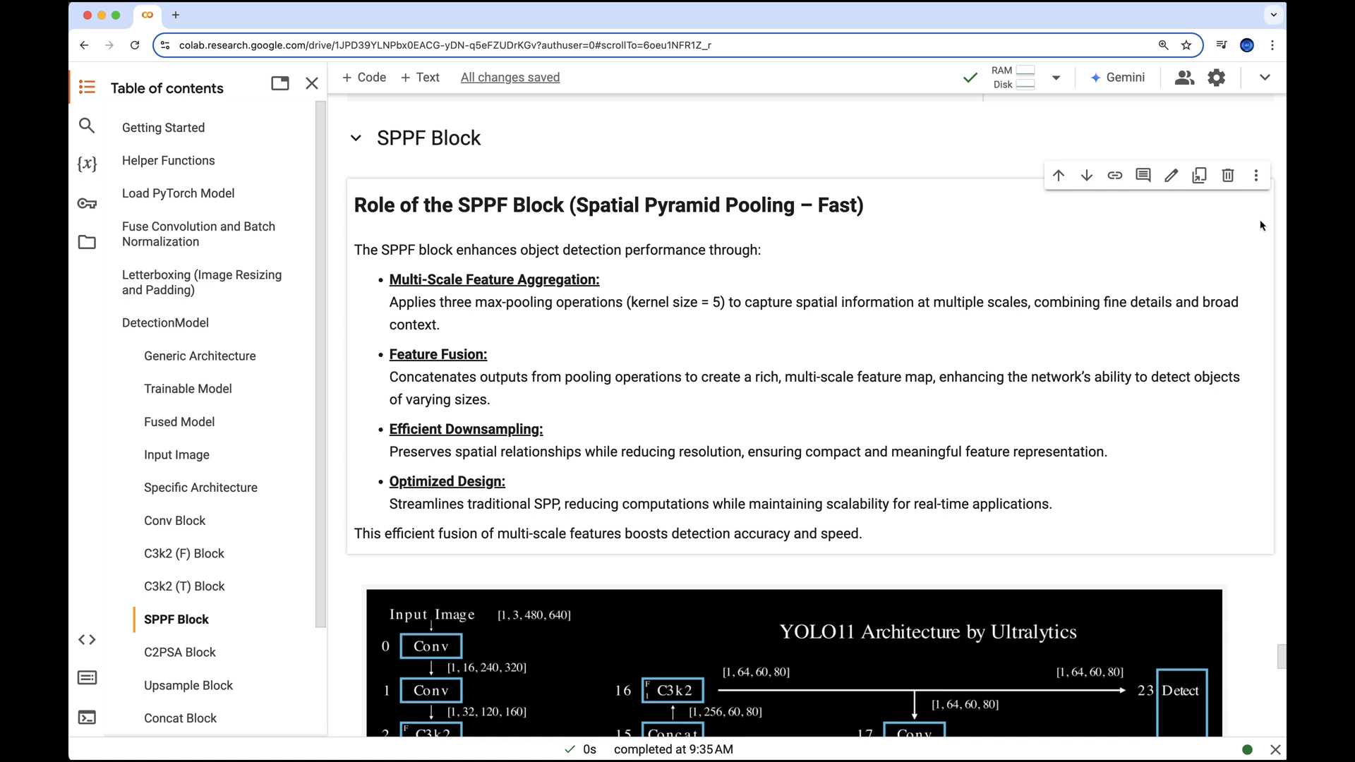
- Scroll past the diagram and module list to the SPPF class code with its forward pass
{"action": "scroll", "scroll_direction": "down", "scroll_amount": 3}
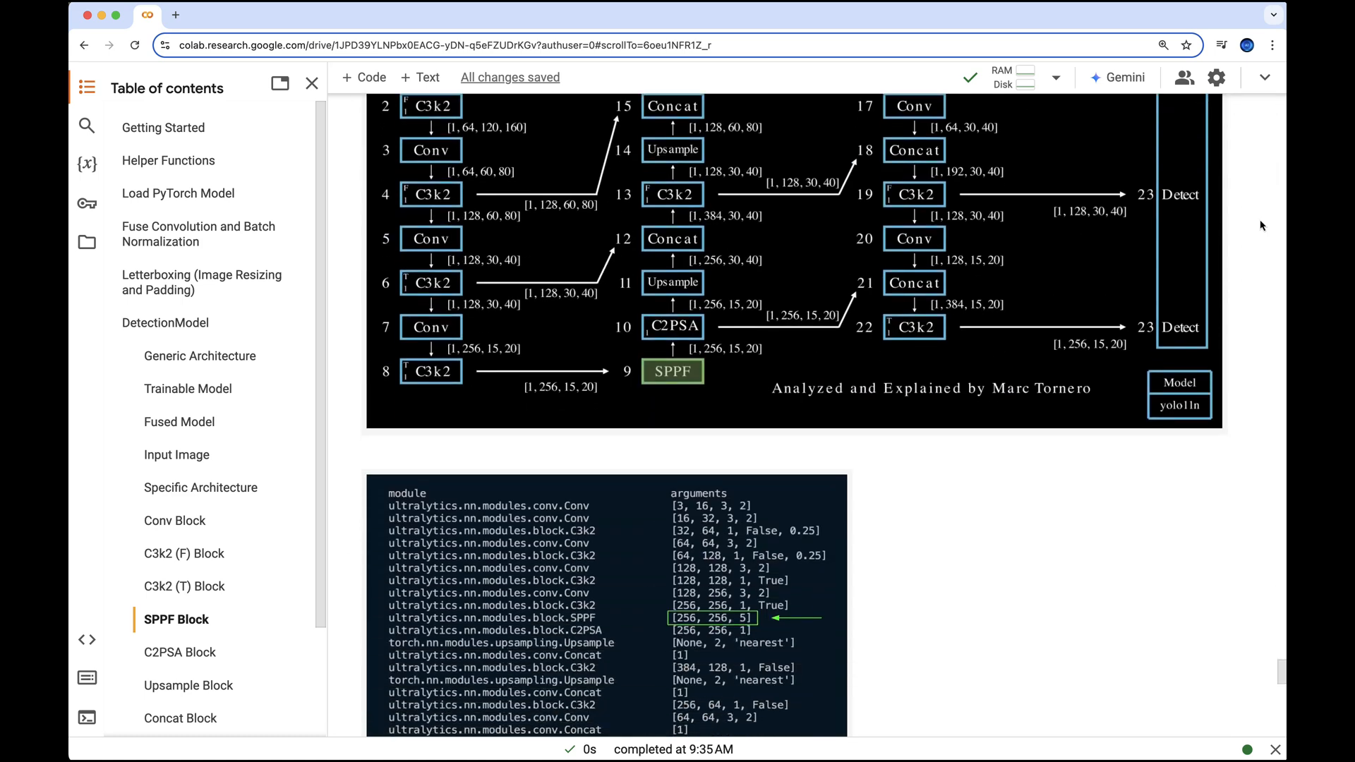
{"action": "scroll", "scroll_direction": "down", "scroll_amount": 3}
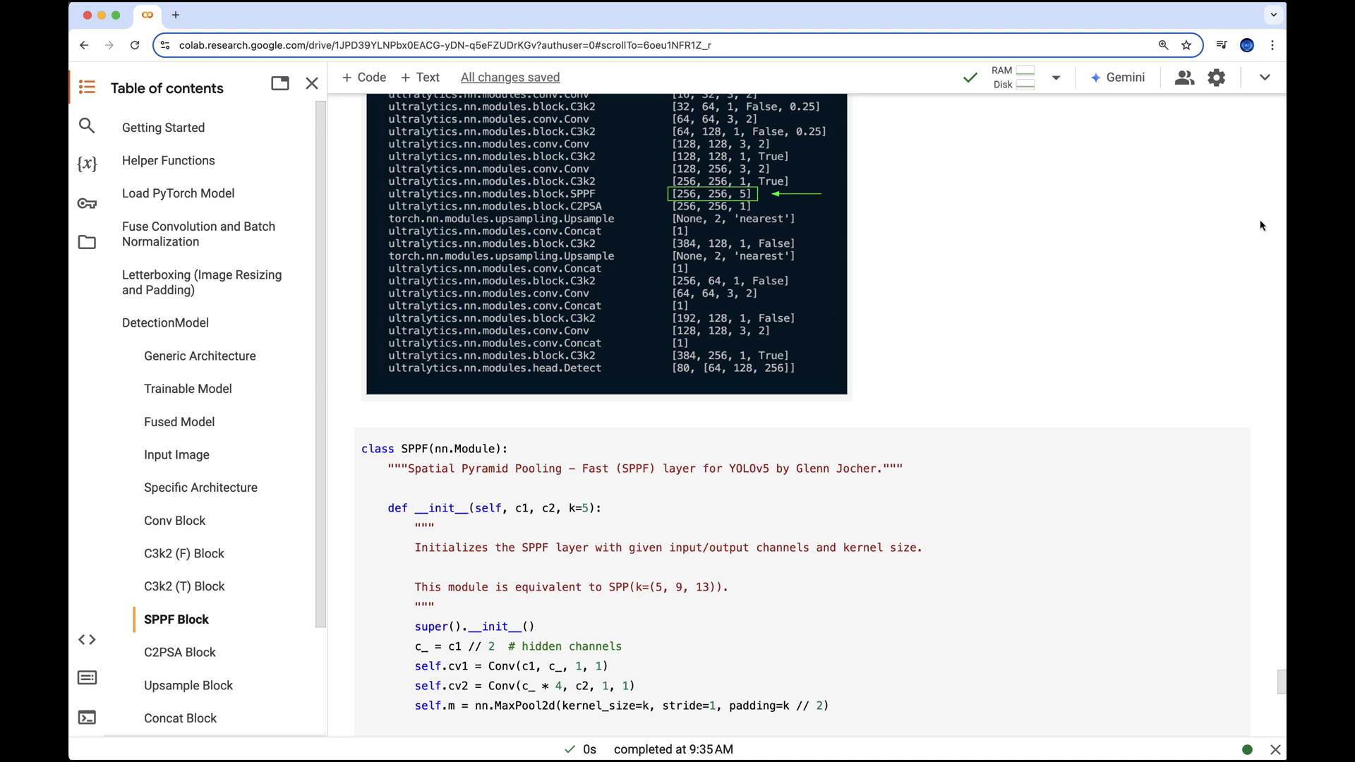
{"action": "scroll", "scroll_direction": "down", "scroll_amount": 3}
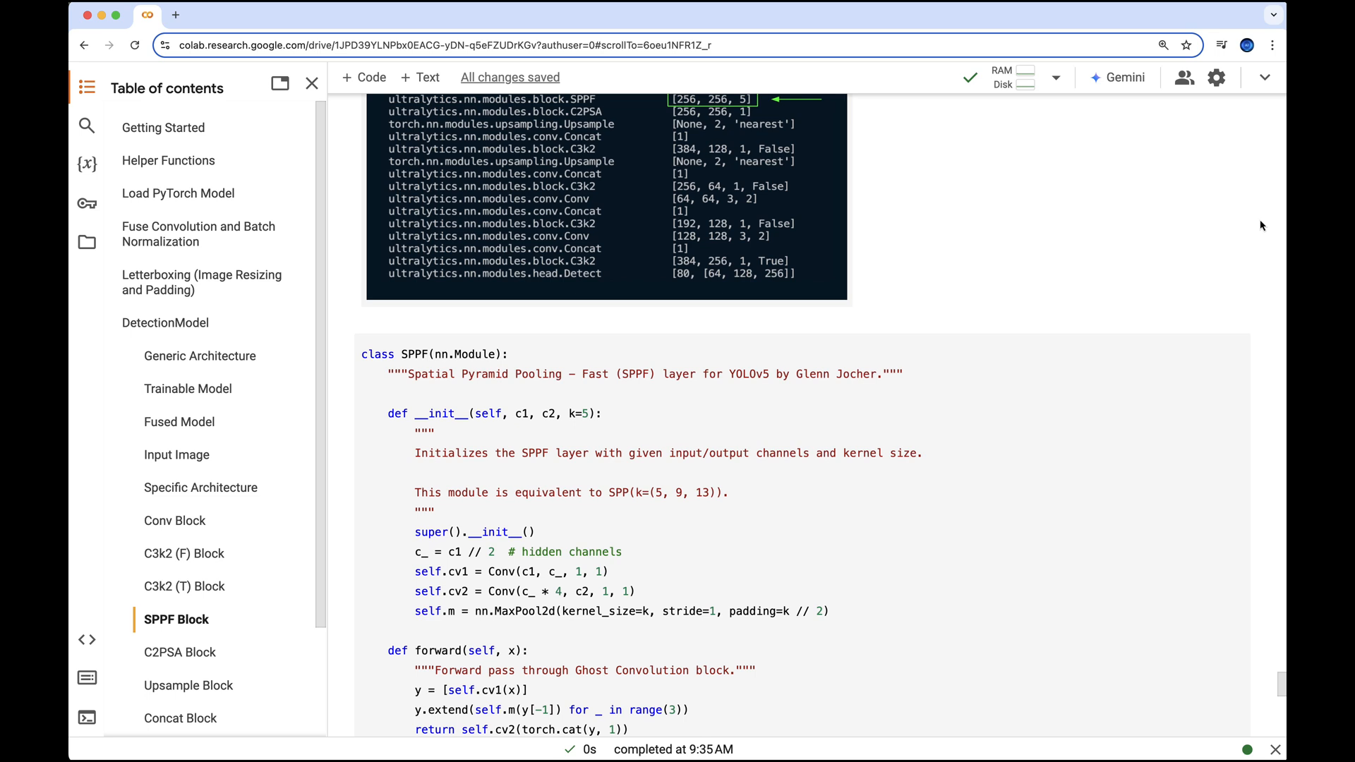
{"action": "double_click", "coordinate": [660, 710]}
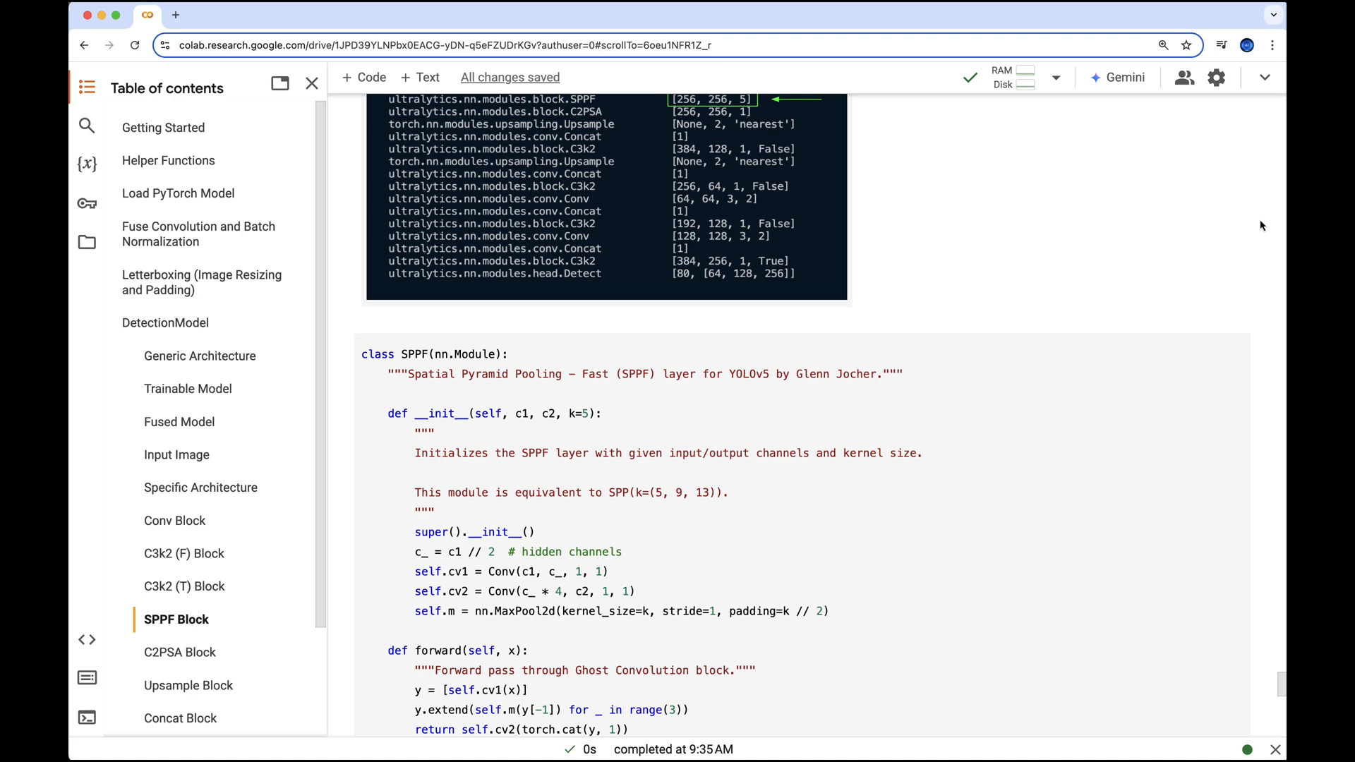
{"action": "scroll", "scroll_direction": "down", "scroll_amount": 3}
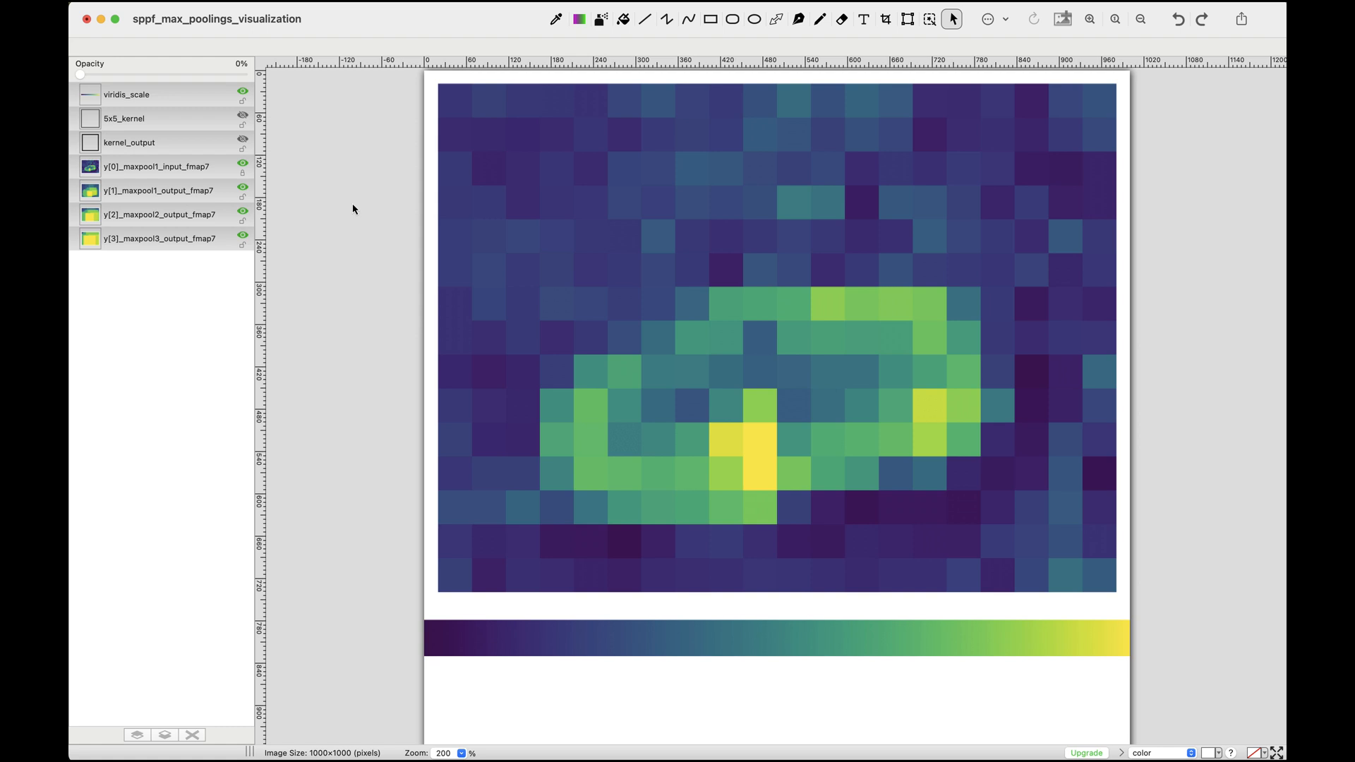
{"action": "mouse_move", "coordinate": [745, 452]}
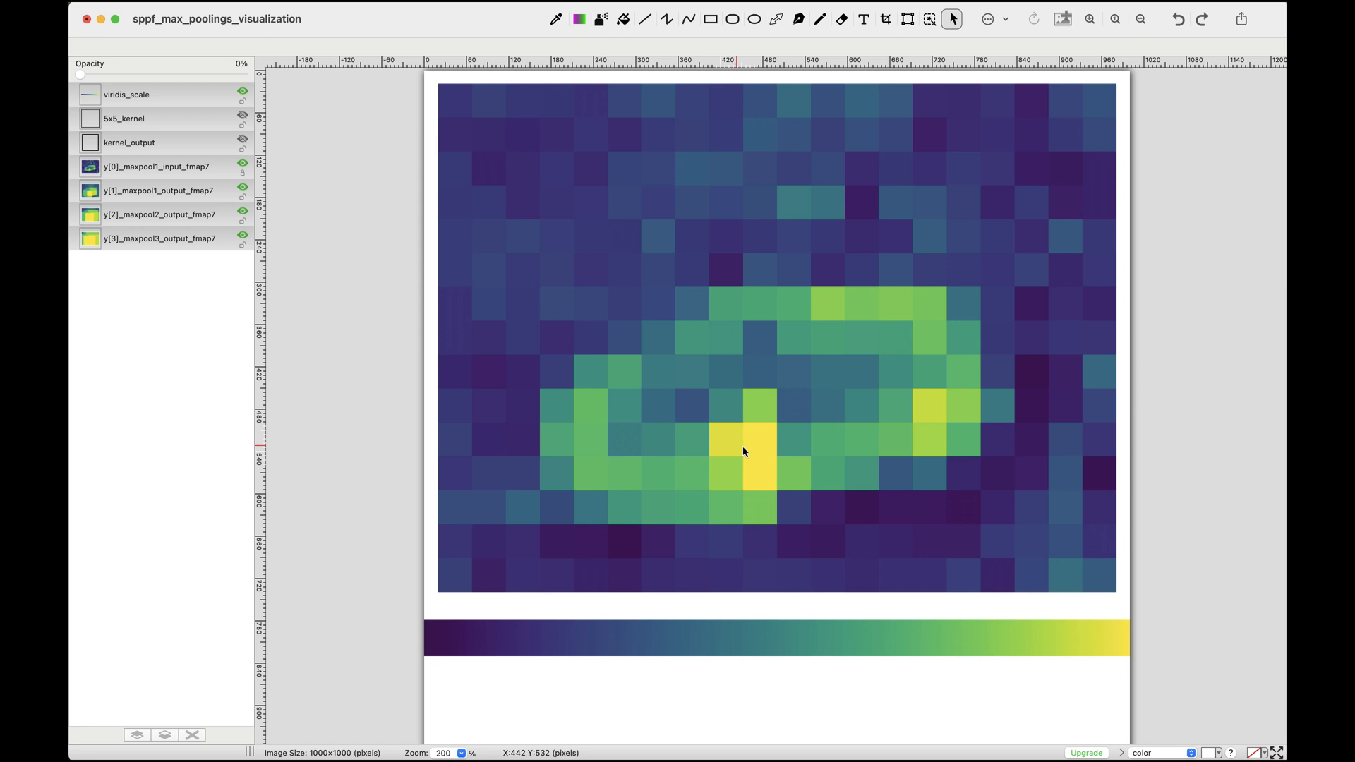
{"action": "mouse_move", "coordinate": [960, 410]}
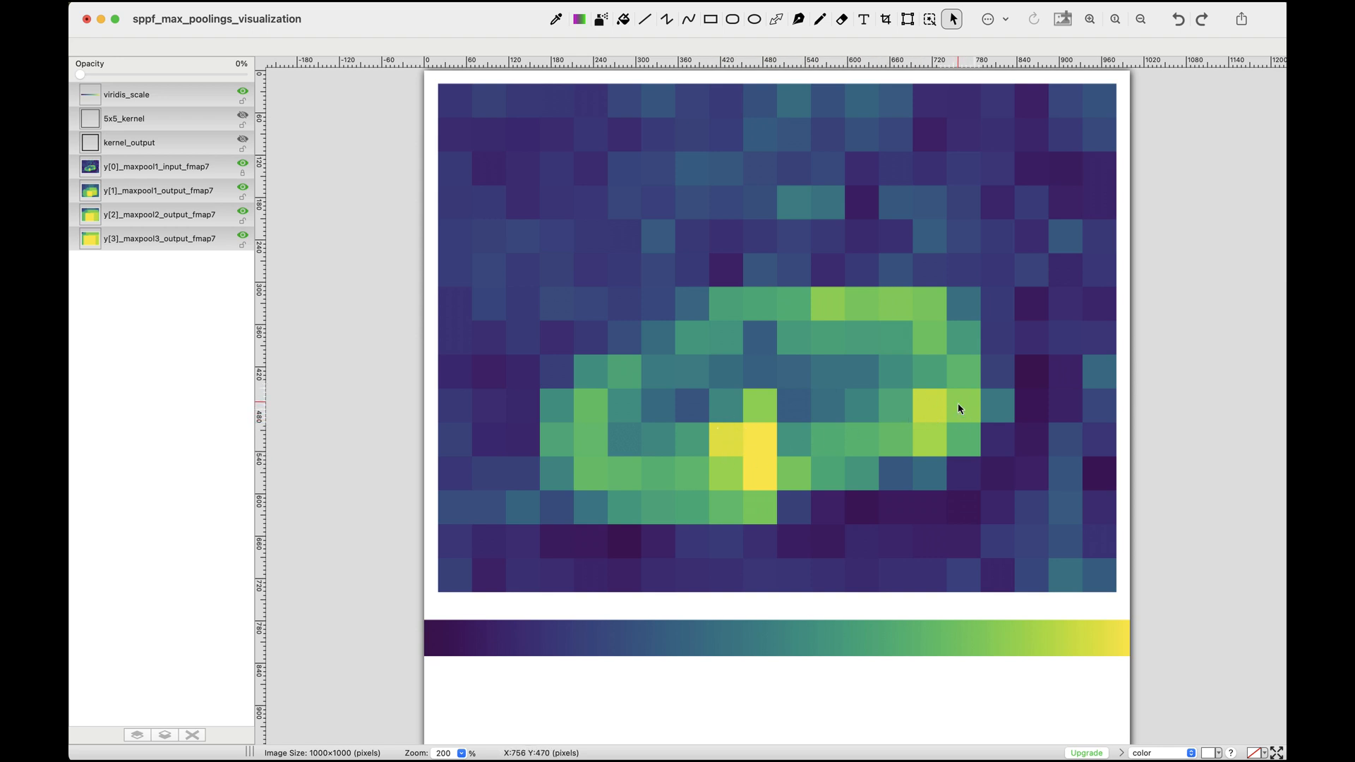
{"action": "mouse_move", "coordinate": [391, 288]}
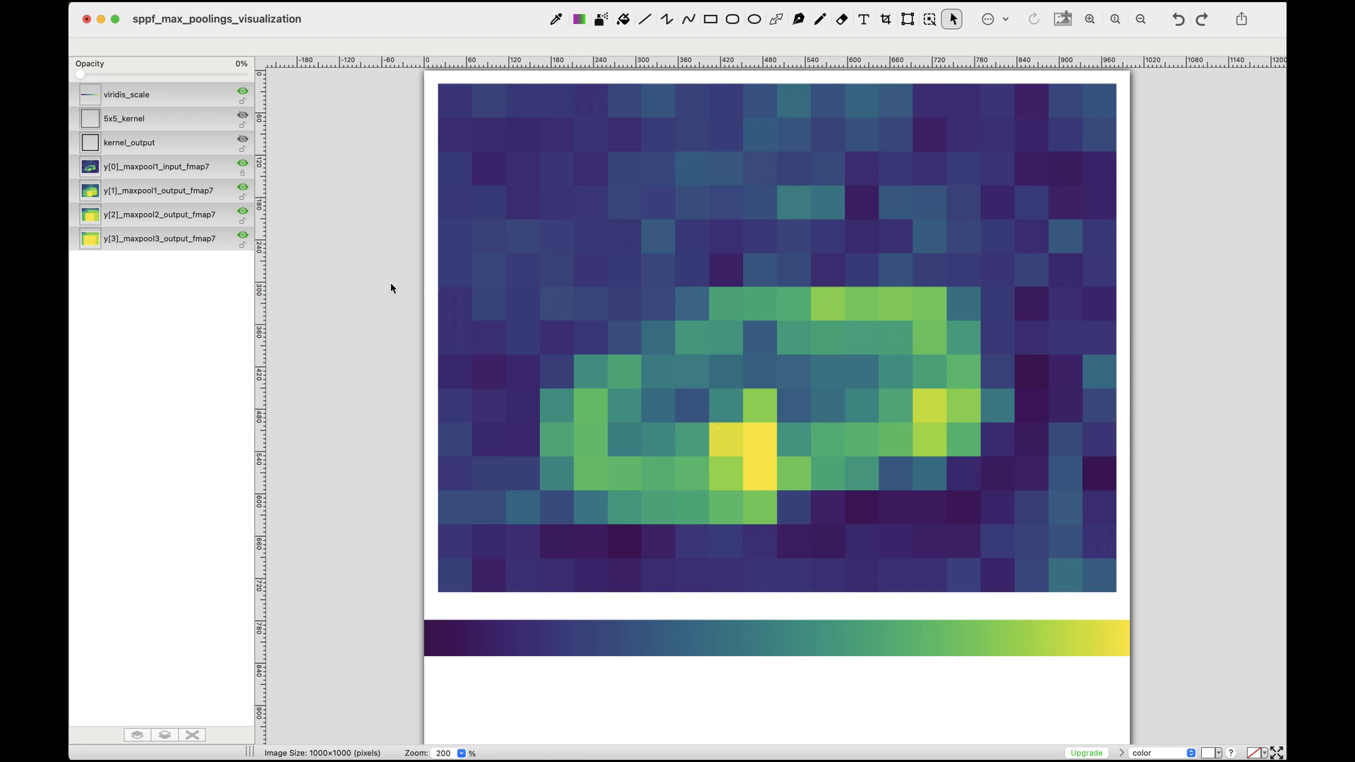
{"action": "left_click", "coordinate": [158, 167]}
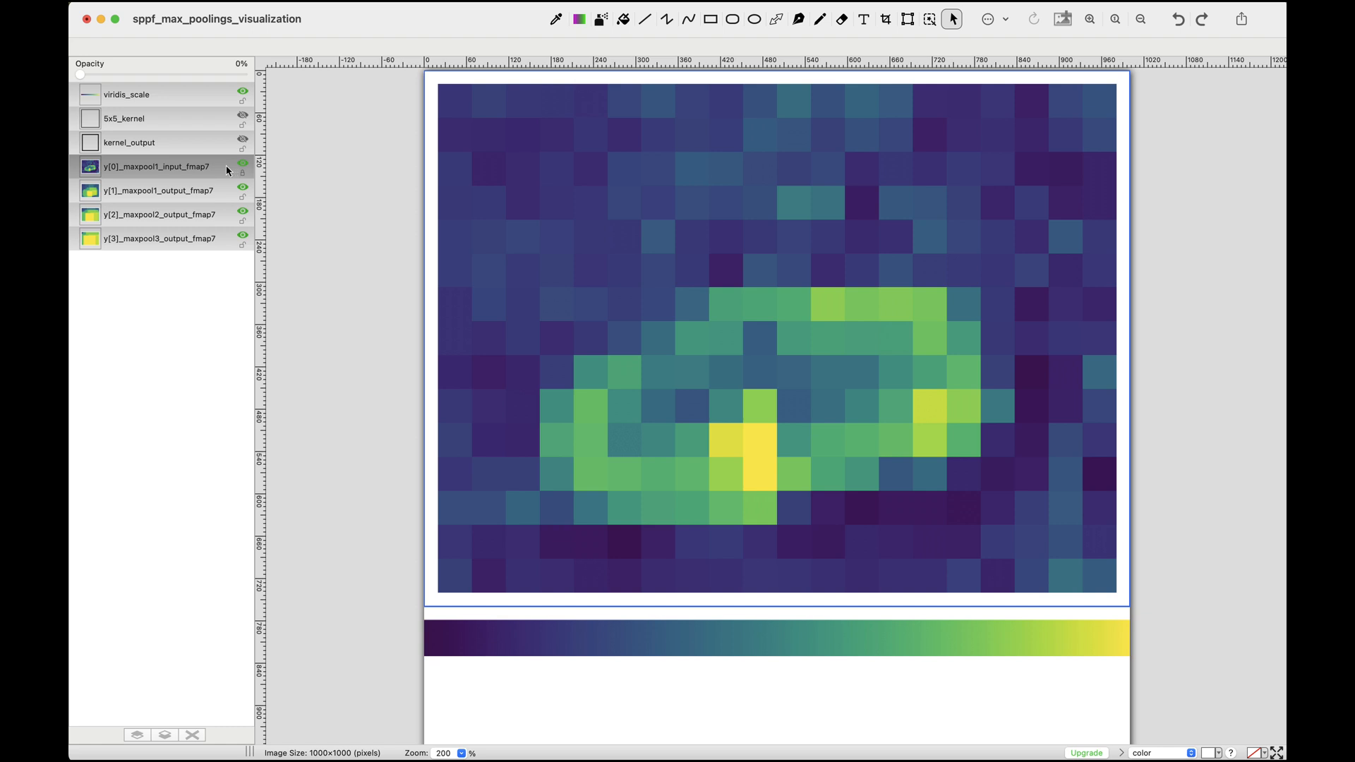
{"action": "left_click", "coordinate": [243, 164]}
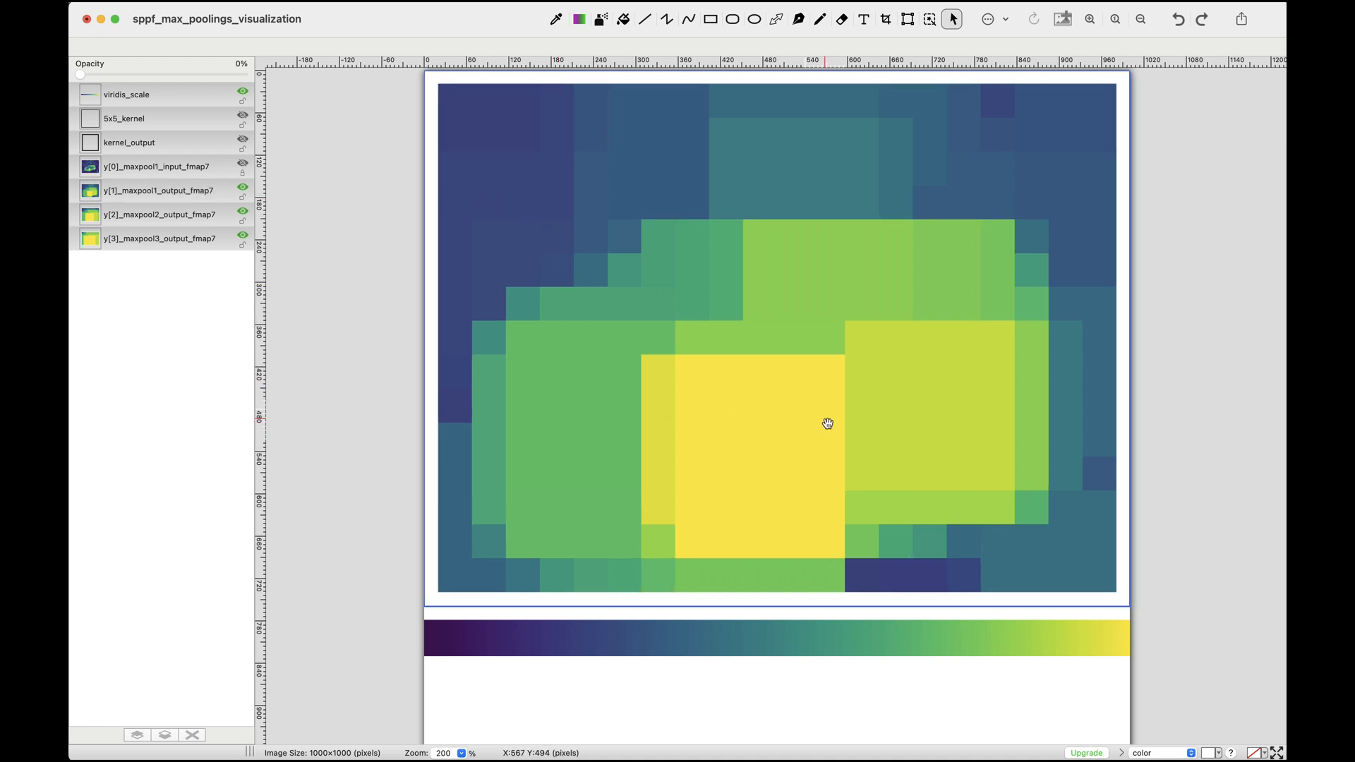
{"action": "mouse_move", "coordinate": [807, 287]}
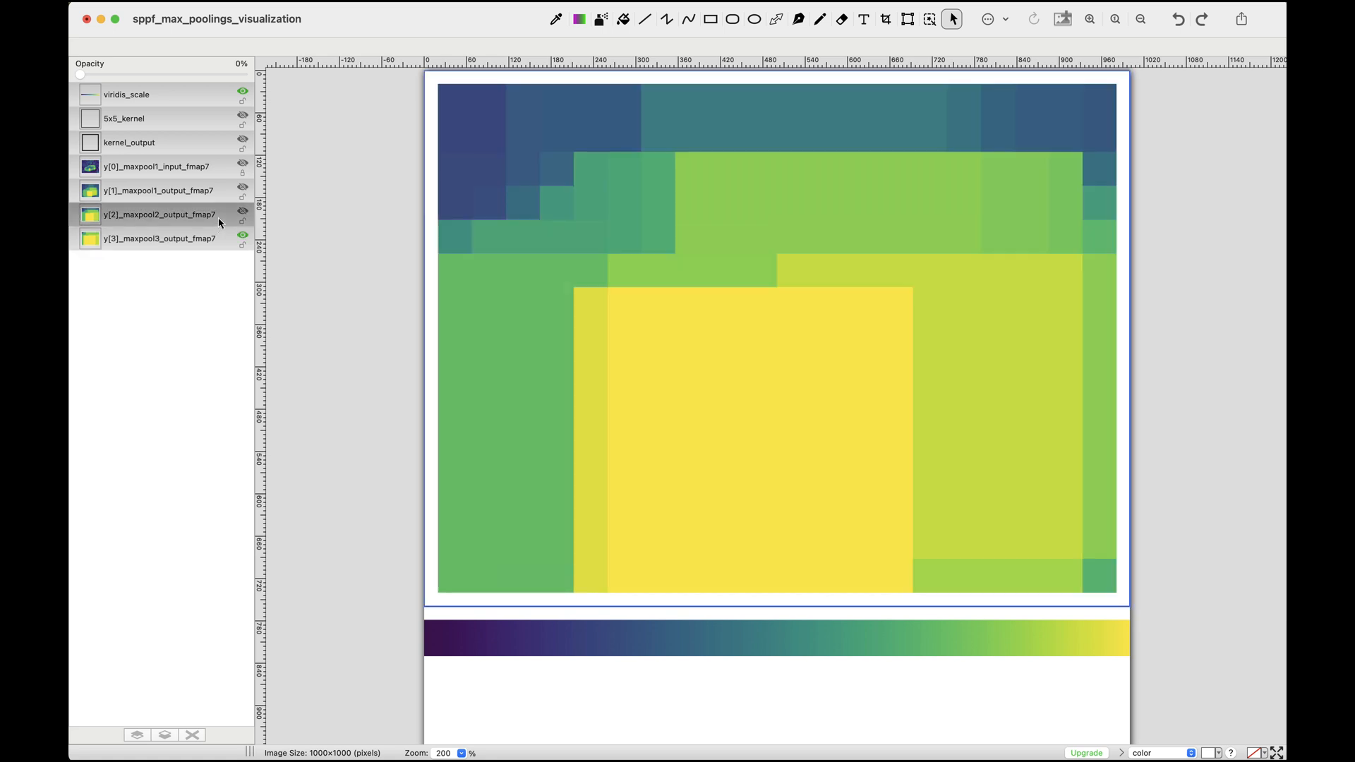
{"action": "left_click", "coordinate": [161, 215]}
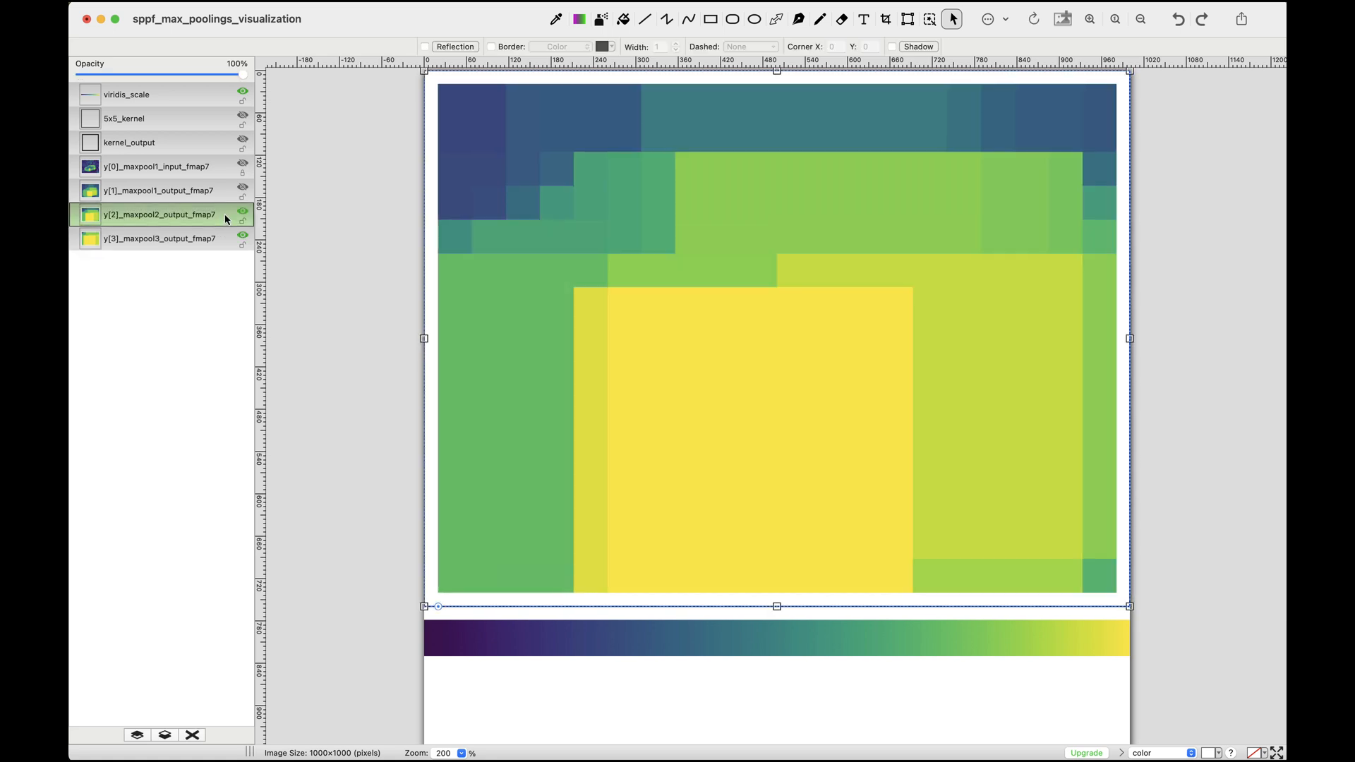
{"action": "left_click", "coordinate": [160, 190]}
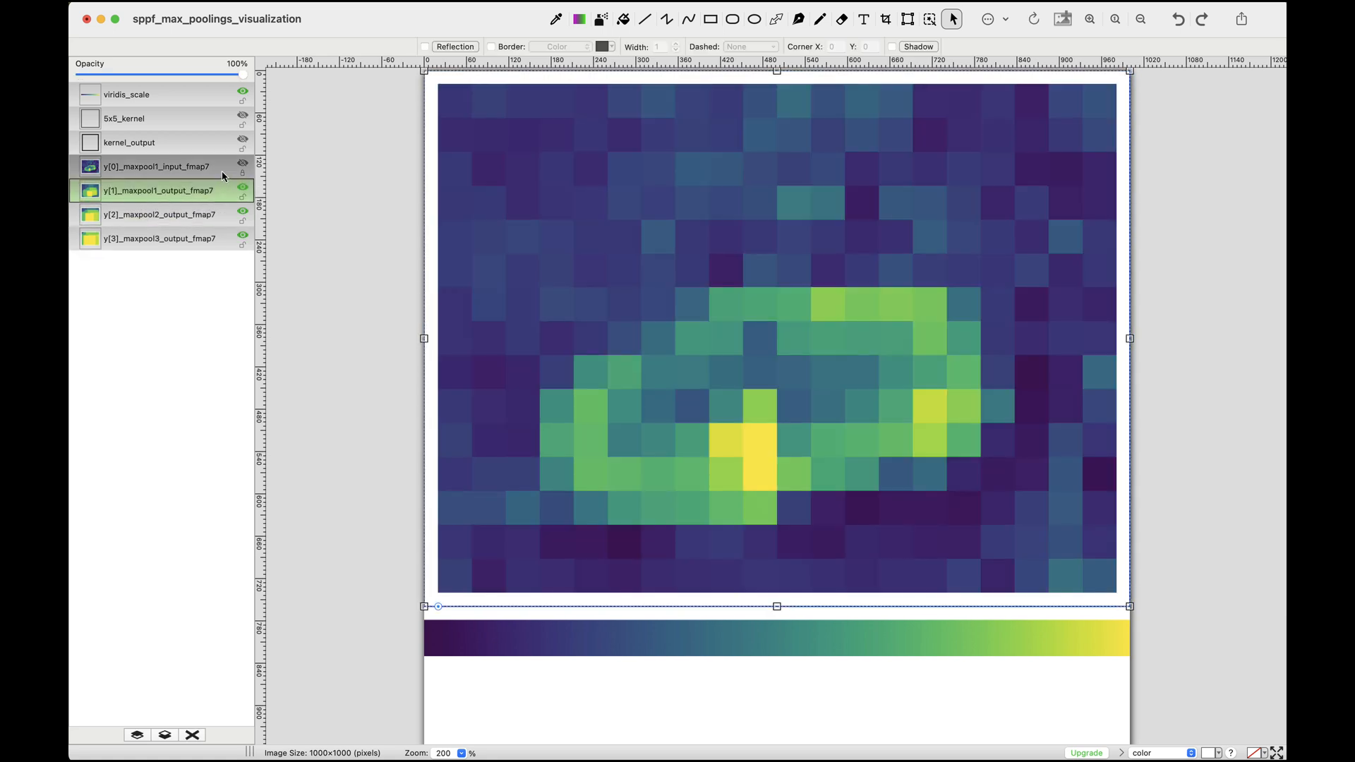
{"action": "left_click", "coordinate": [155, 166]}
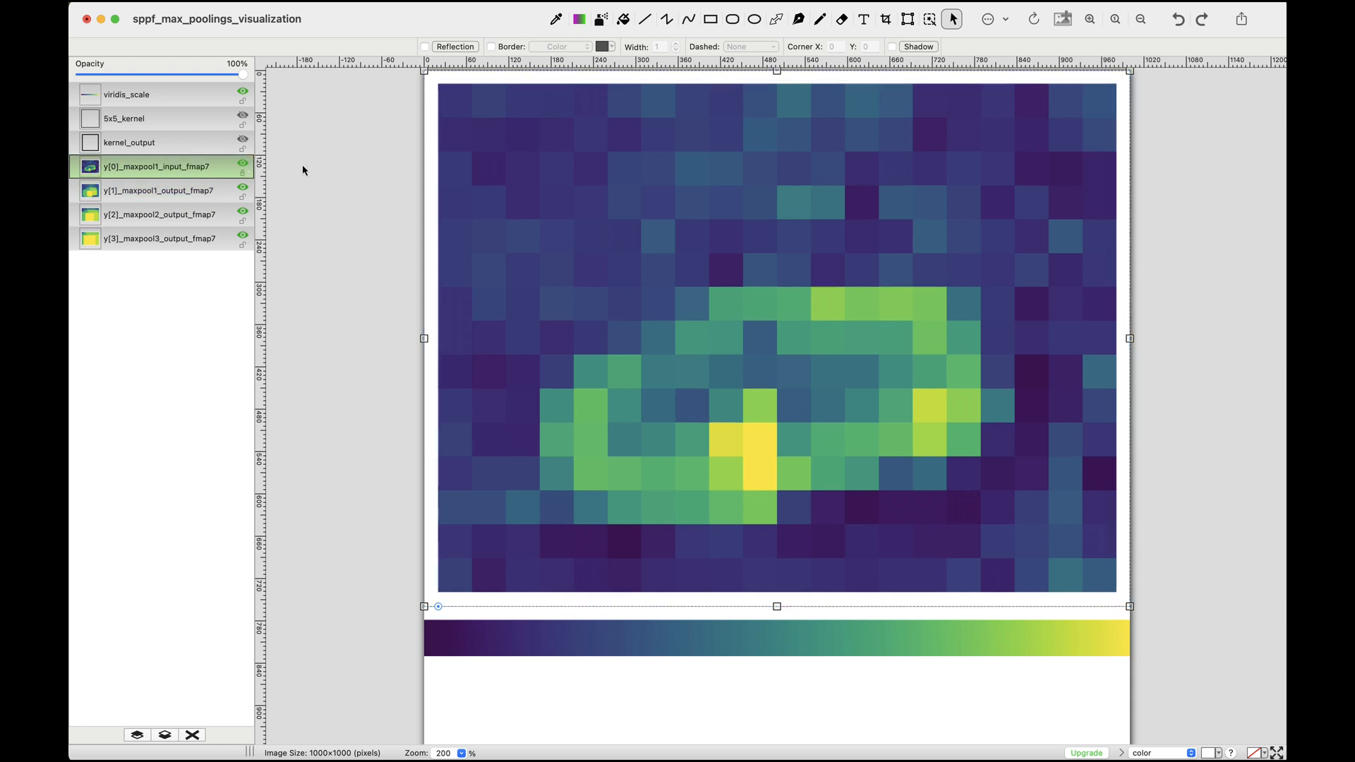
{"action": "left_click_drag", "start_coordinate": [244, 74], "coordinate": [79, 74]}
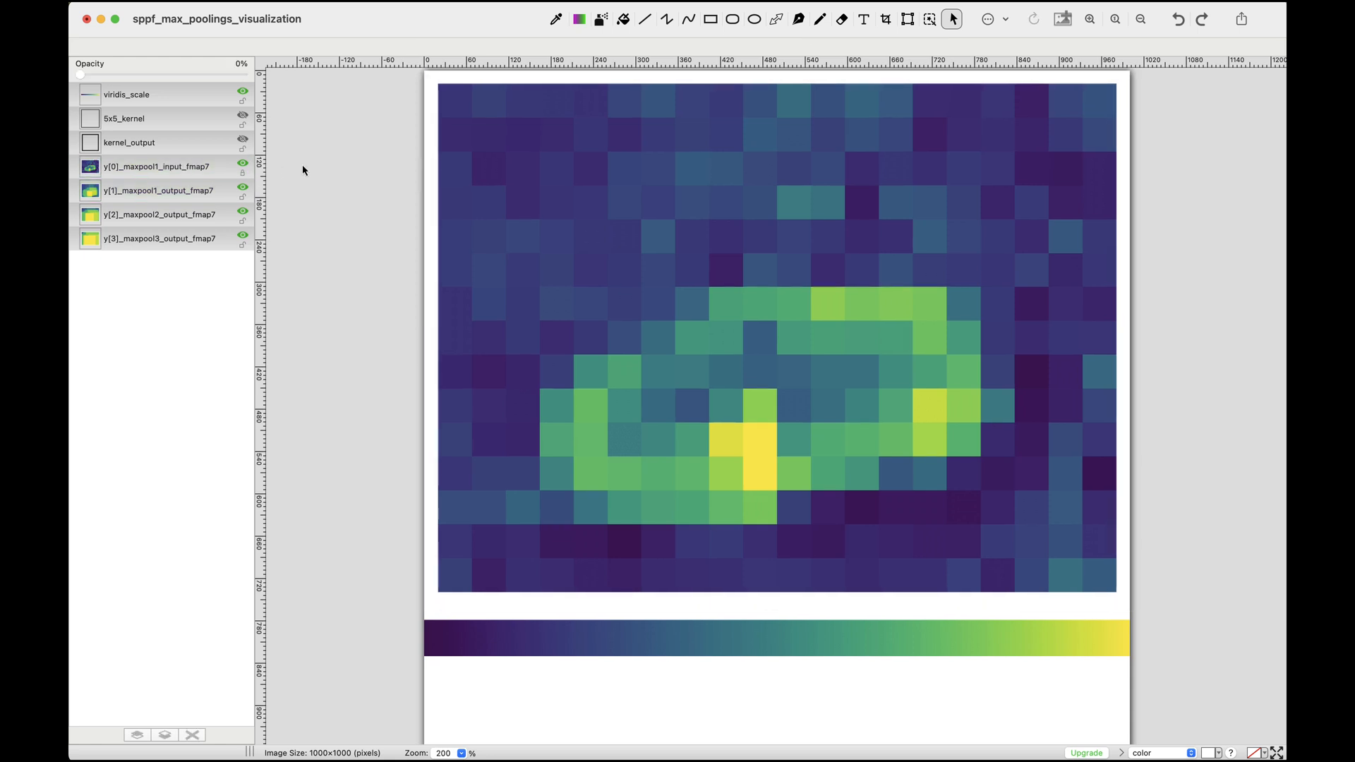
{"action": "mouse_move", "coordinate": [318, 175]}
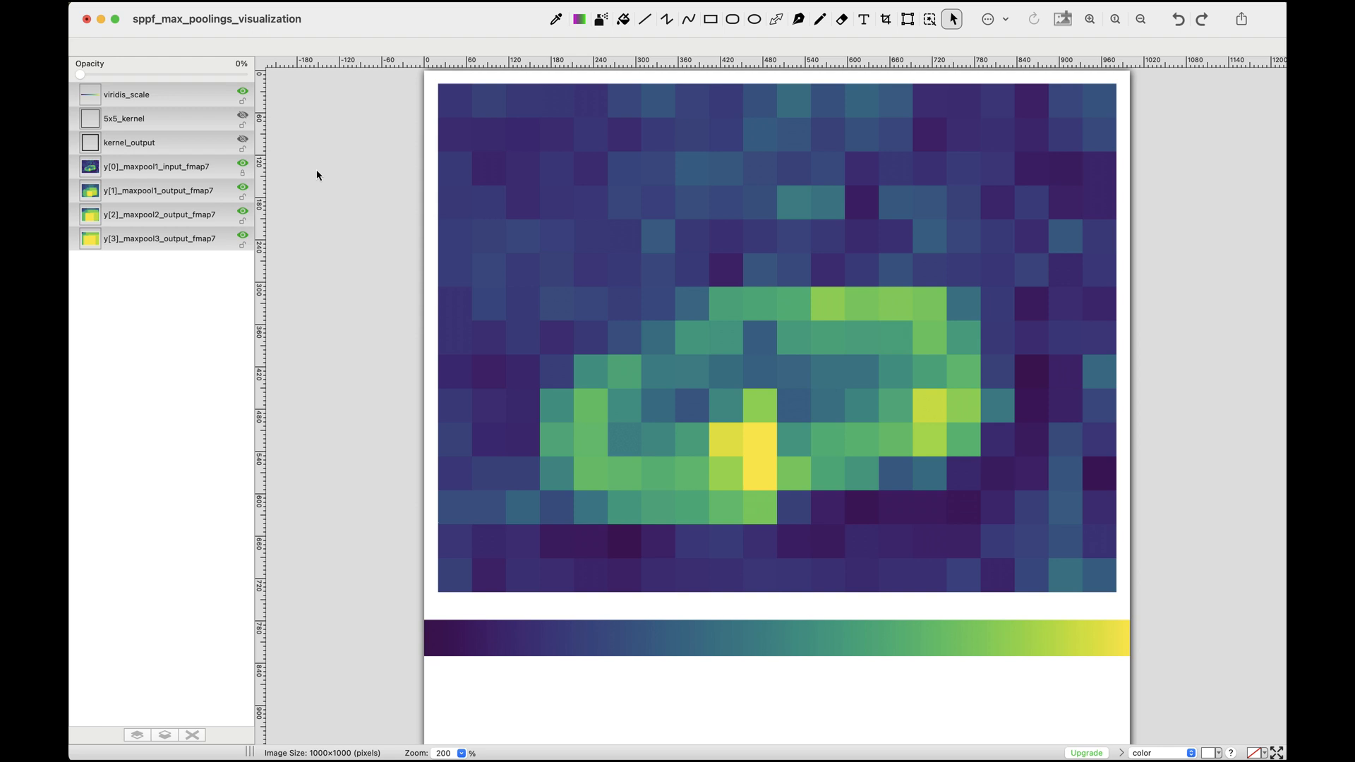
- Show the 5x5 kernel outline and its centre output cell, then fade the input map over the pooled output
{"action": "left_click", "coordinate": [125, 119]}
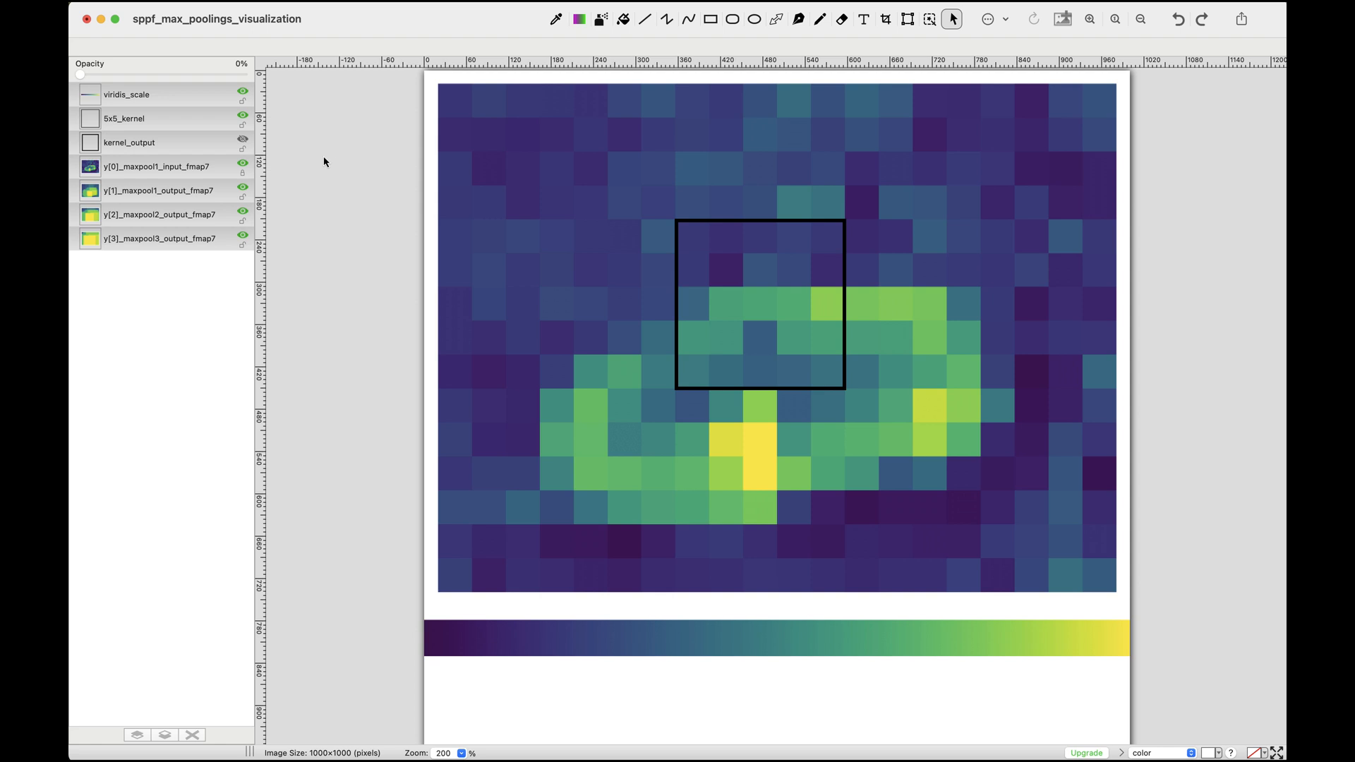
{"action": "left_click", "coordinate": [129, 141]}
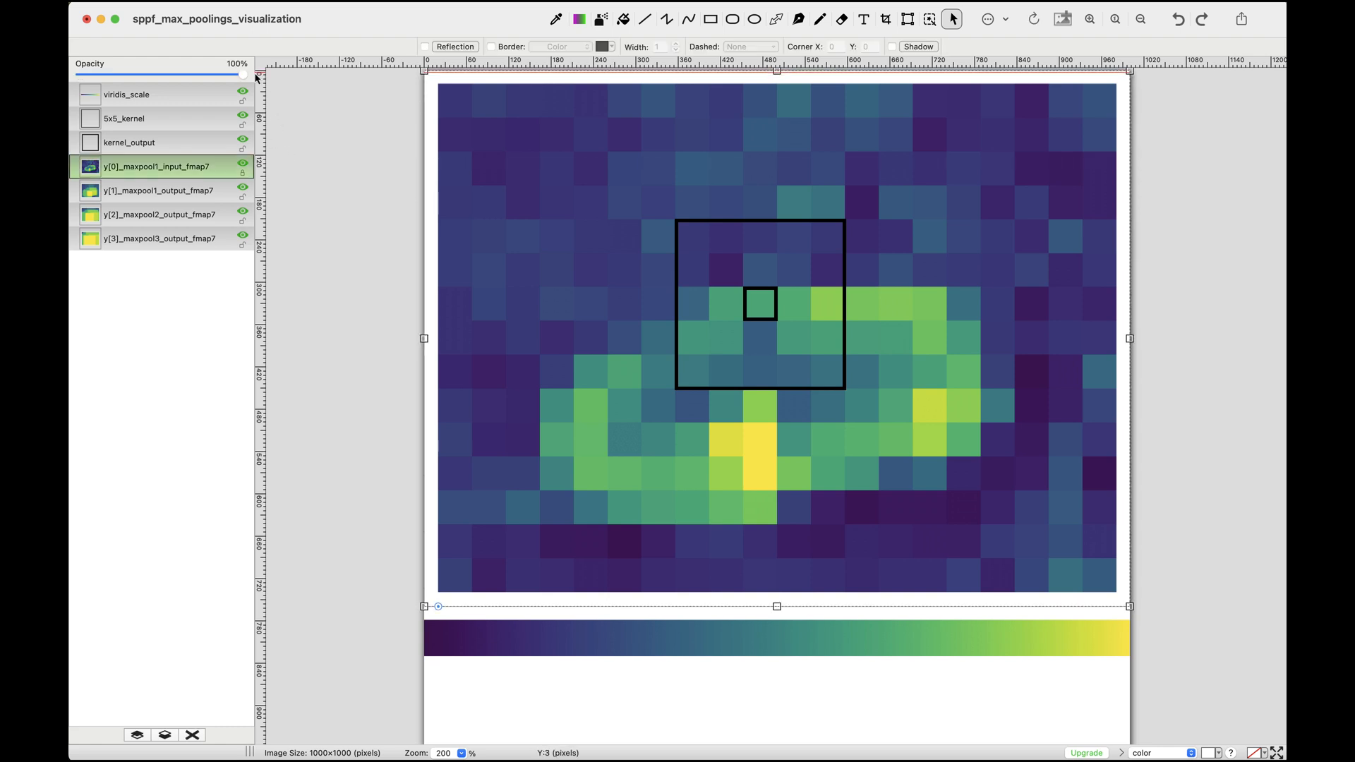
{"action": "left_click_drag", "start_coordinate": [249, 76], "coordinate": [207, 76]}
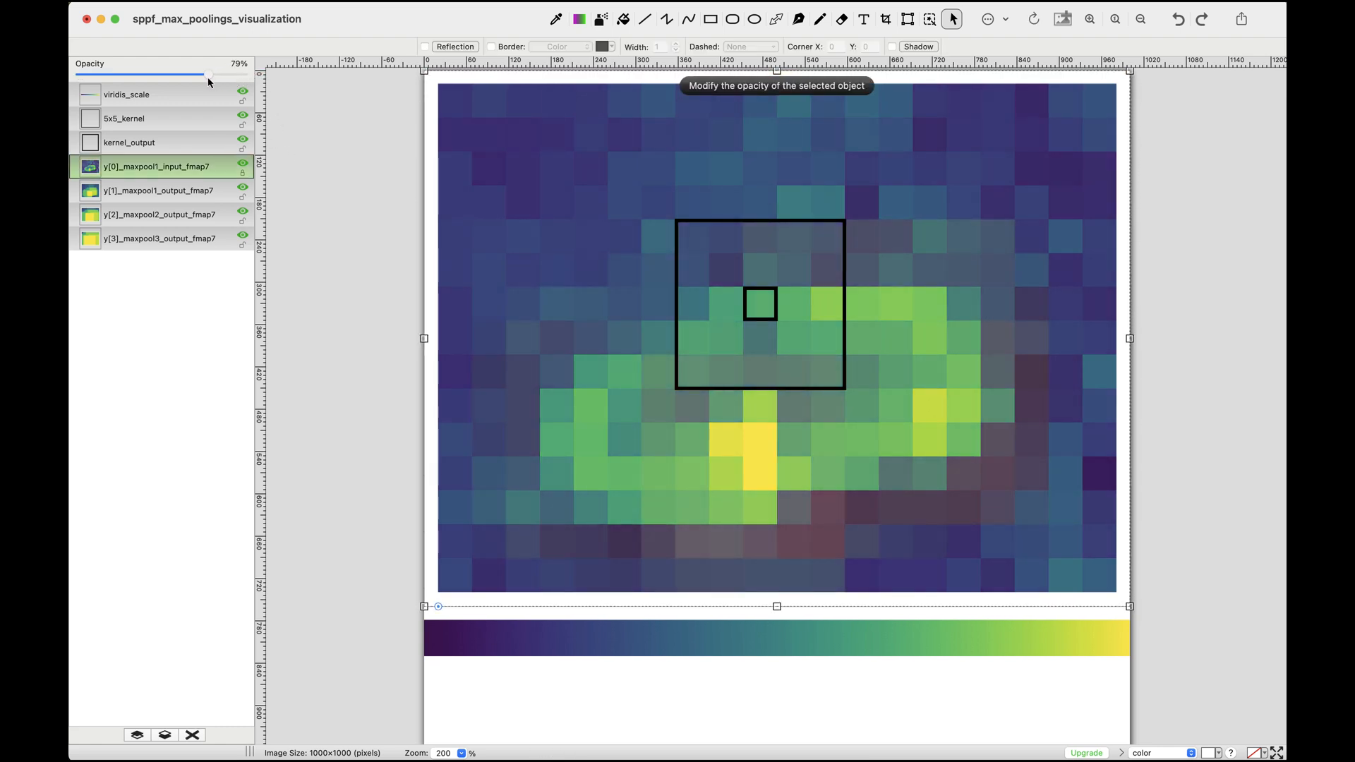
{"action": "left_click_drag", "start_coordinate": [208, 76], "coordinate": [130, 76]}
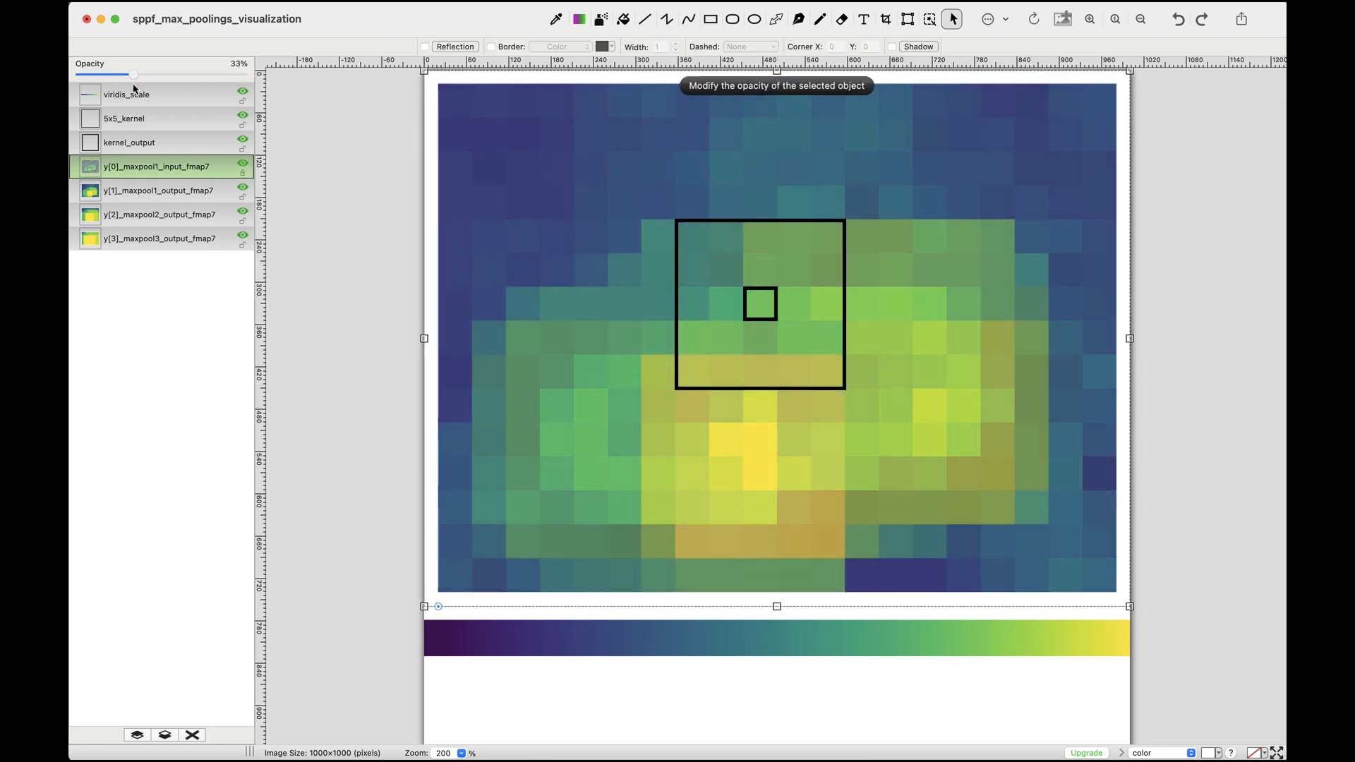
{"action": "left_click_drag", "start_coordinate": [134, 76], "coordinate": [76, 76]}
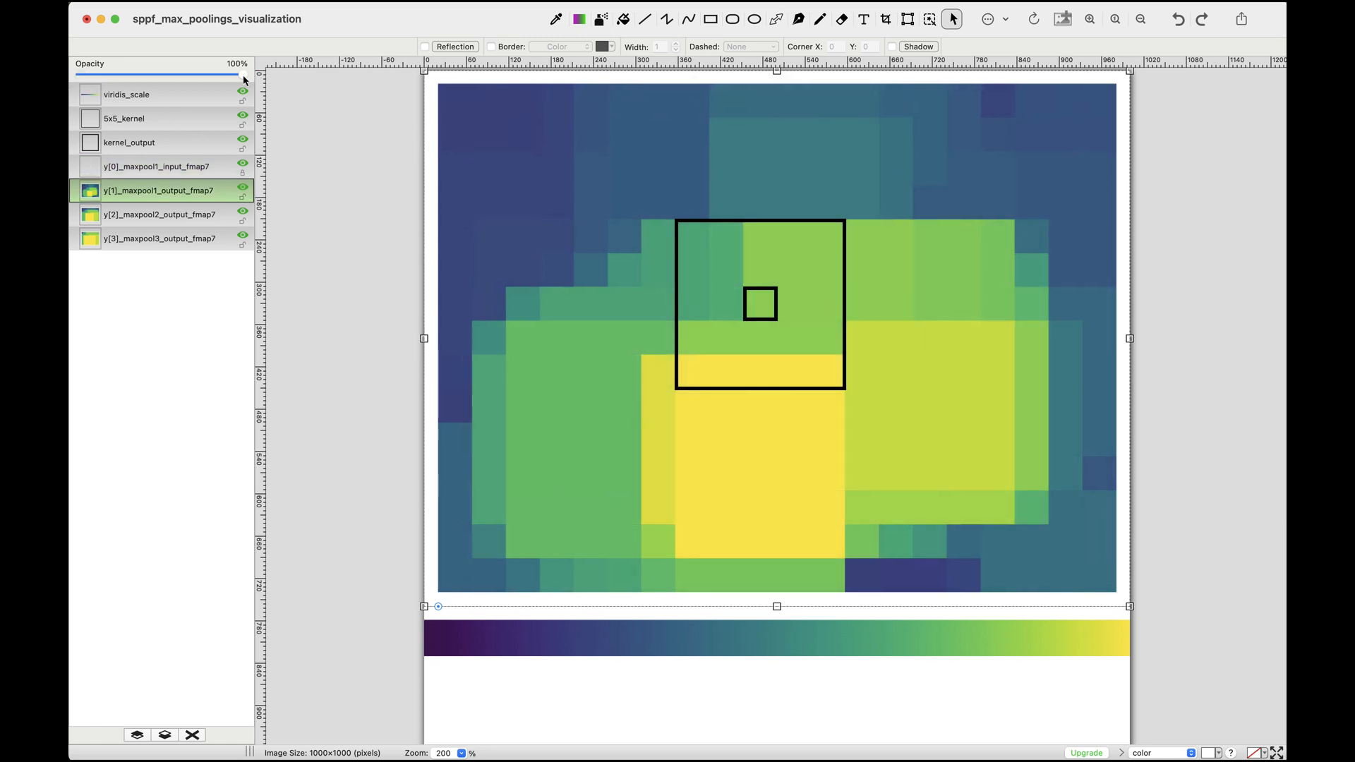
- Fade the first pooling output to 0%, then the second, revealing the third pooling map
{"action": "left_click_drag", "start_coordinate": [232, 76], "coordinate": [223, 76]}
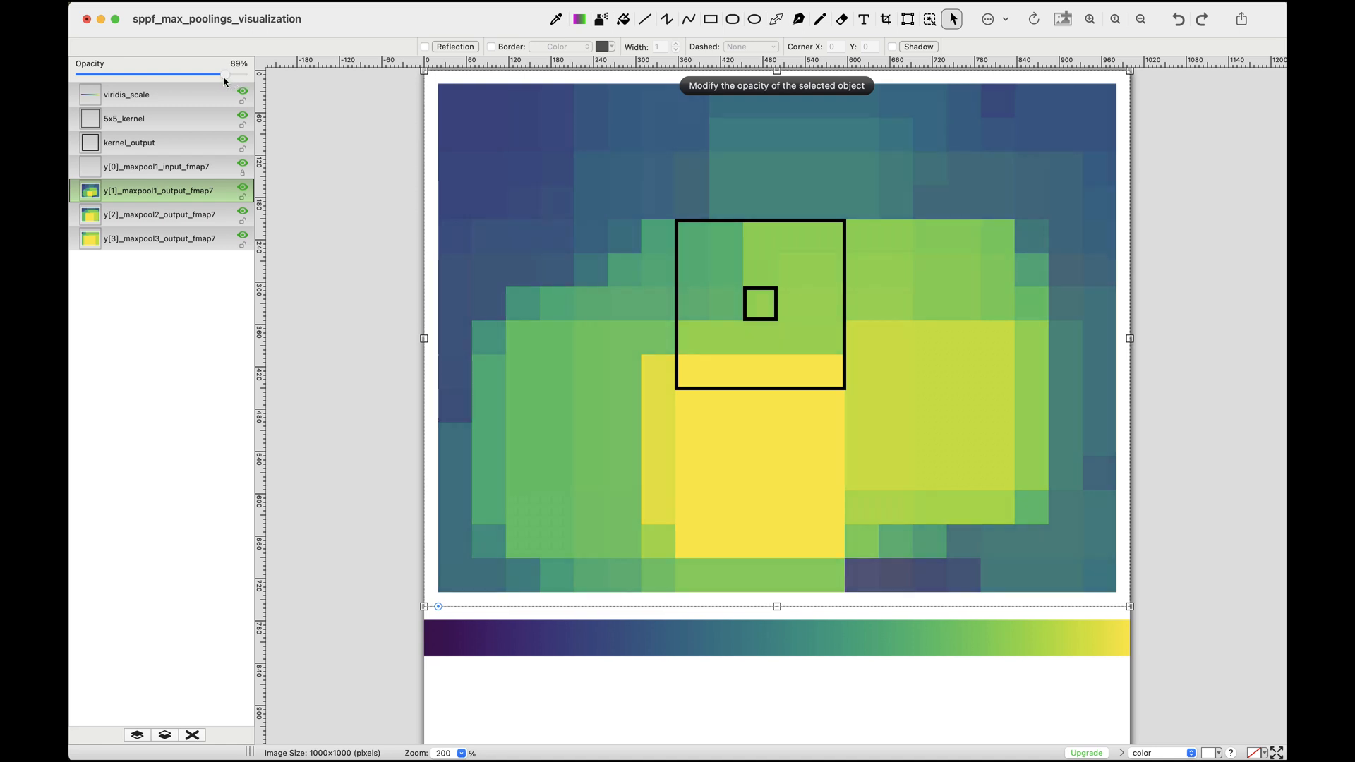
{"action": "left_click_drag", "start_coordinate": [210, 77], "coordinate": [134, 76]}
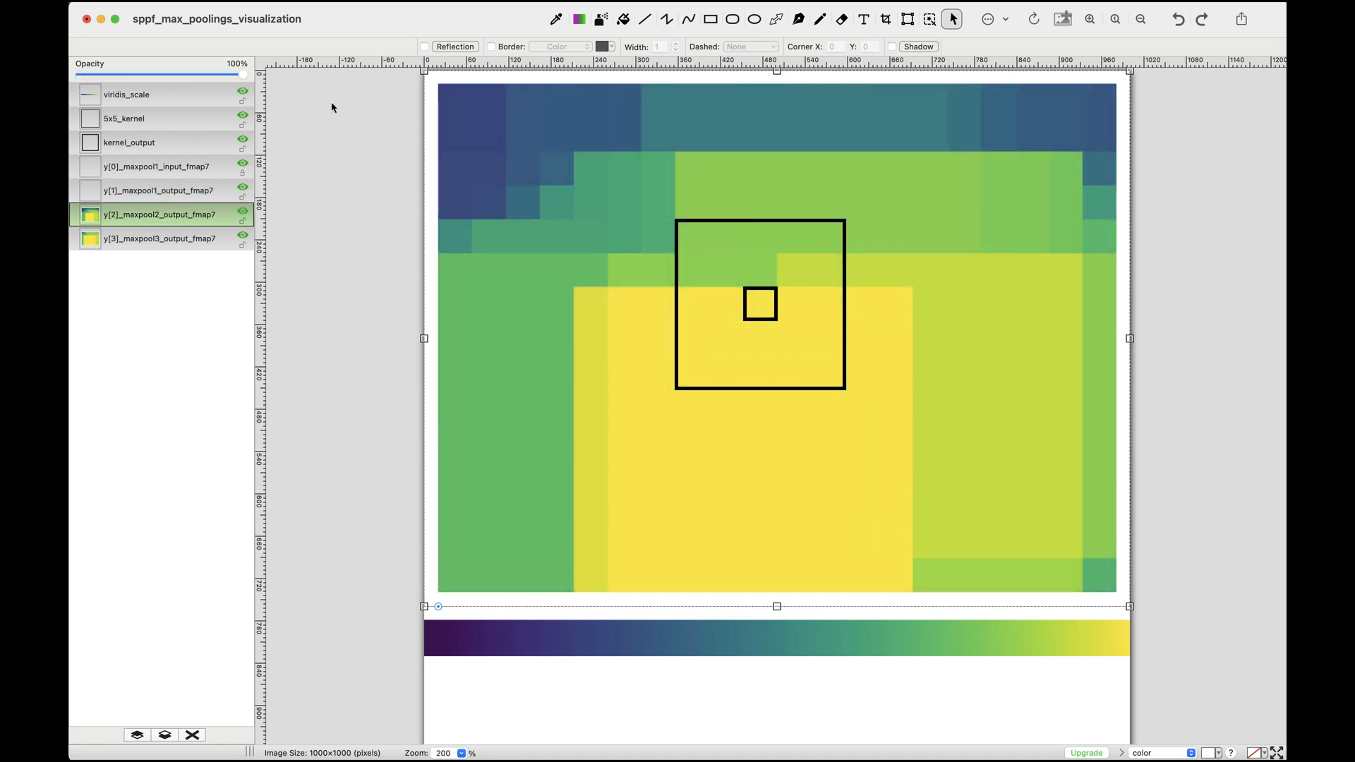
{"action": "mouse_move", "coordinate": [244, 79]}
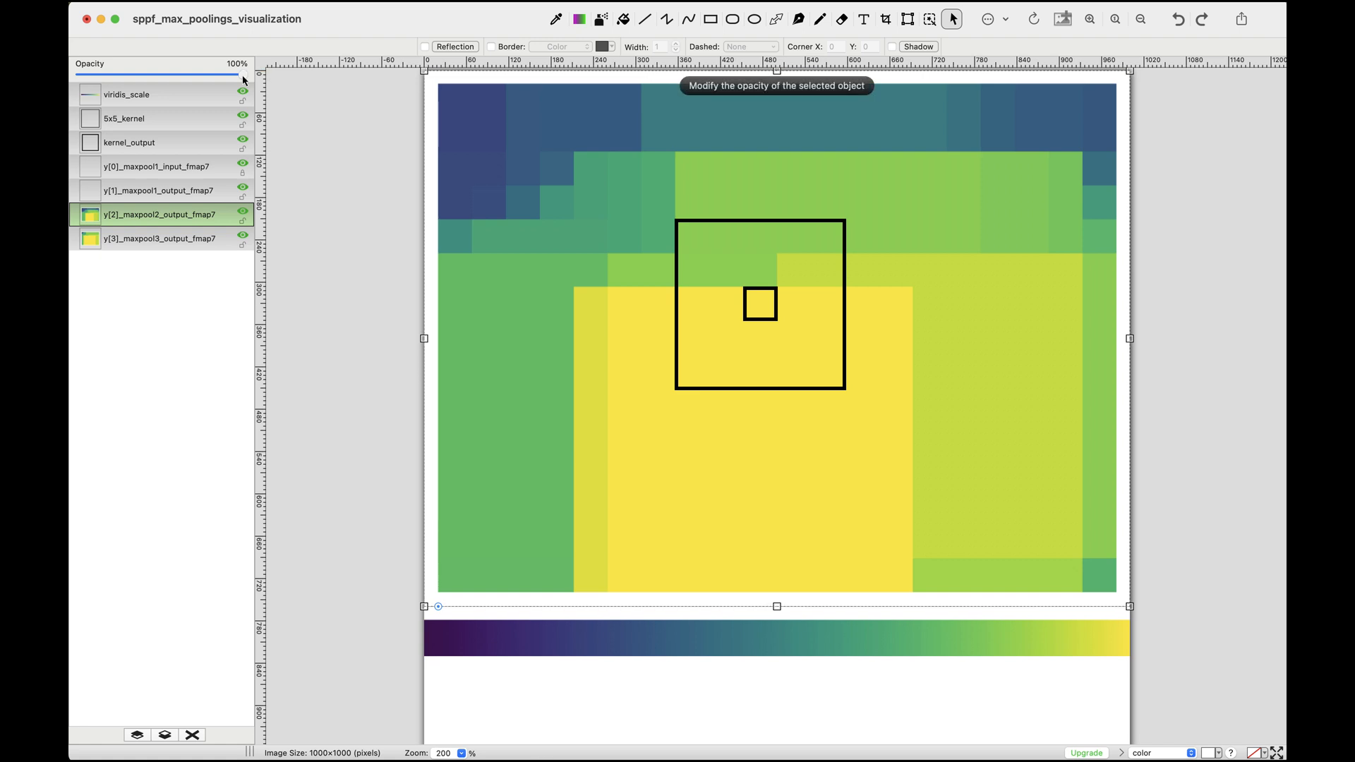
{"action": "left_click_drag", "start_coordinate": [251, 76], "coordinate": [246, 76]}
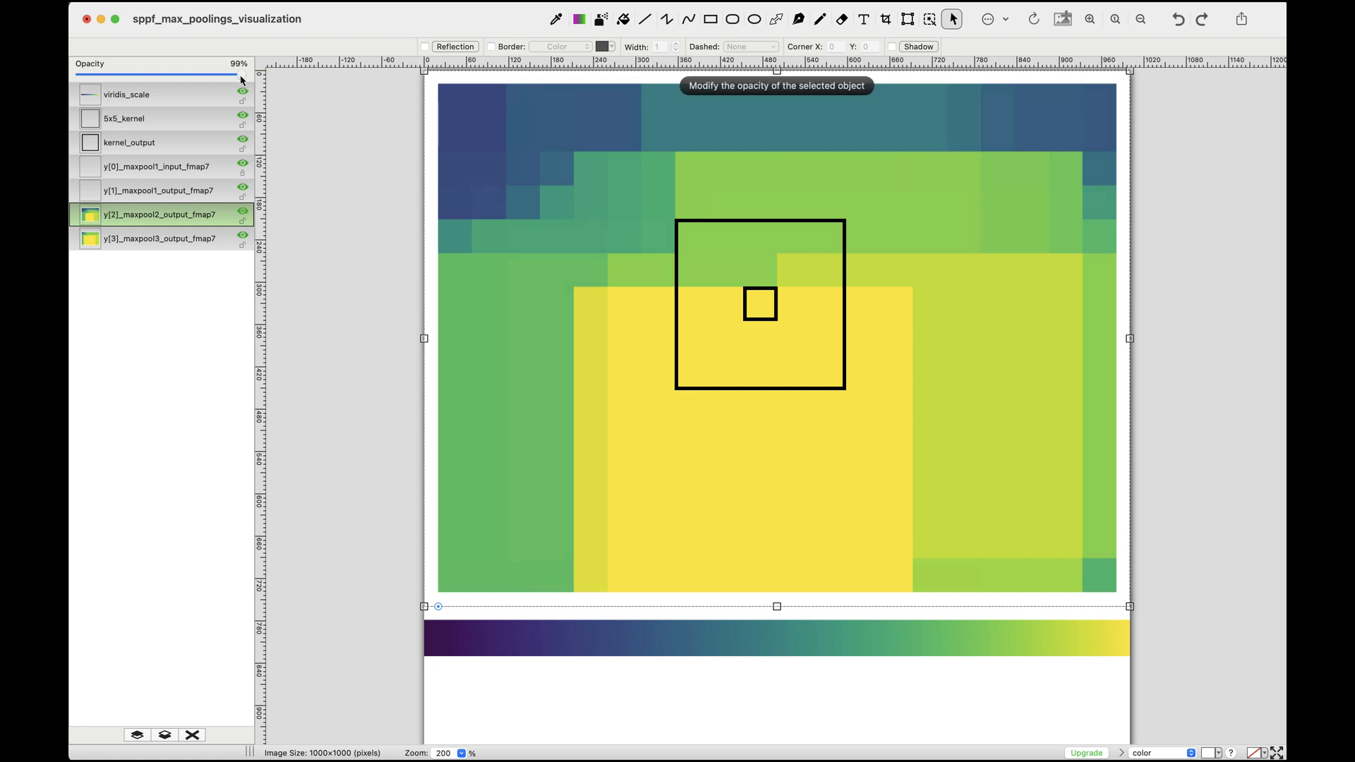
{"action": "left_click_drag", "start_coordinate": [241, 77], "coordinate": [203, 76]}
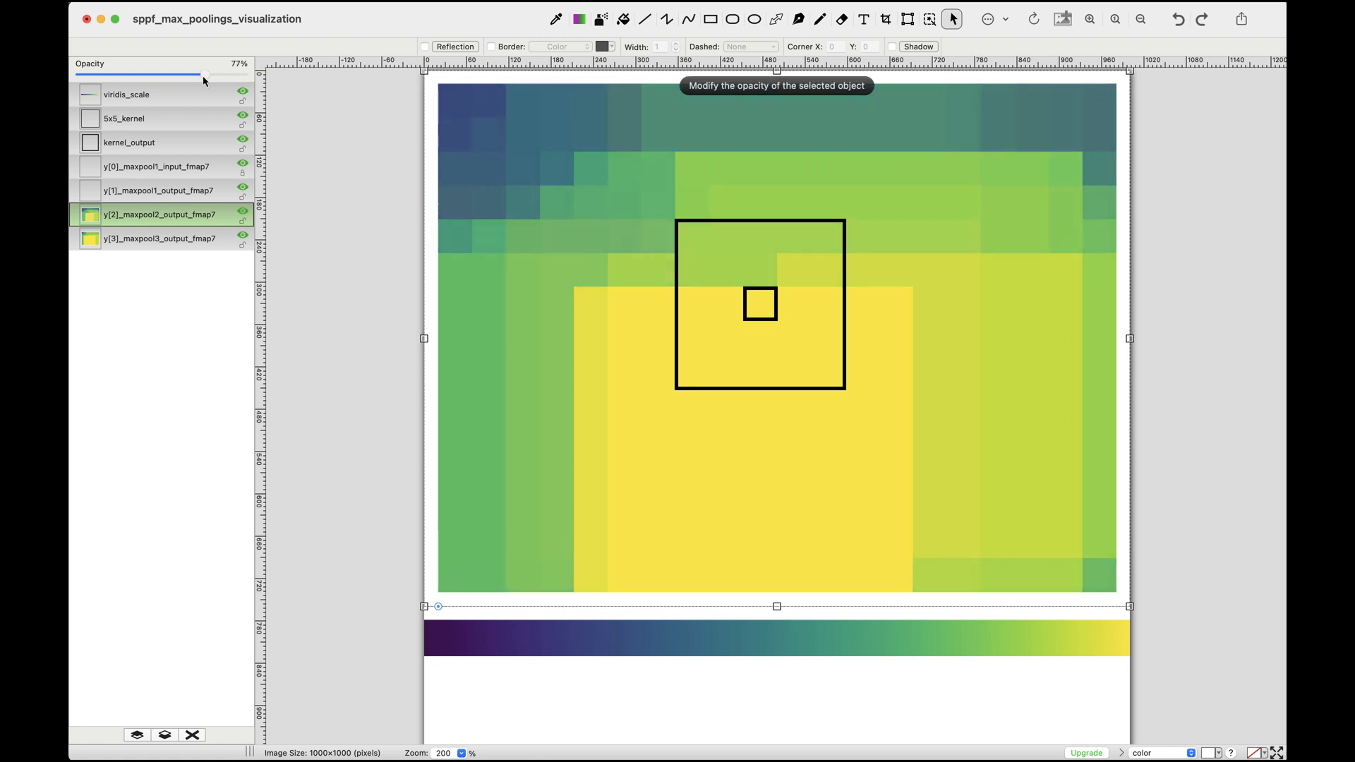
{"action": "left_click_drag", "start_coordinate": [206, 76], "coordinate": [79, 77]}
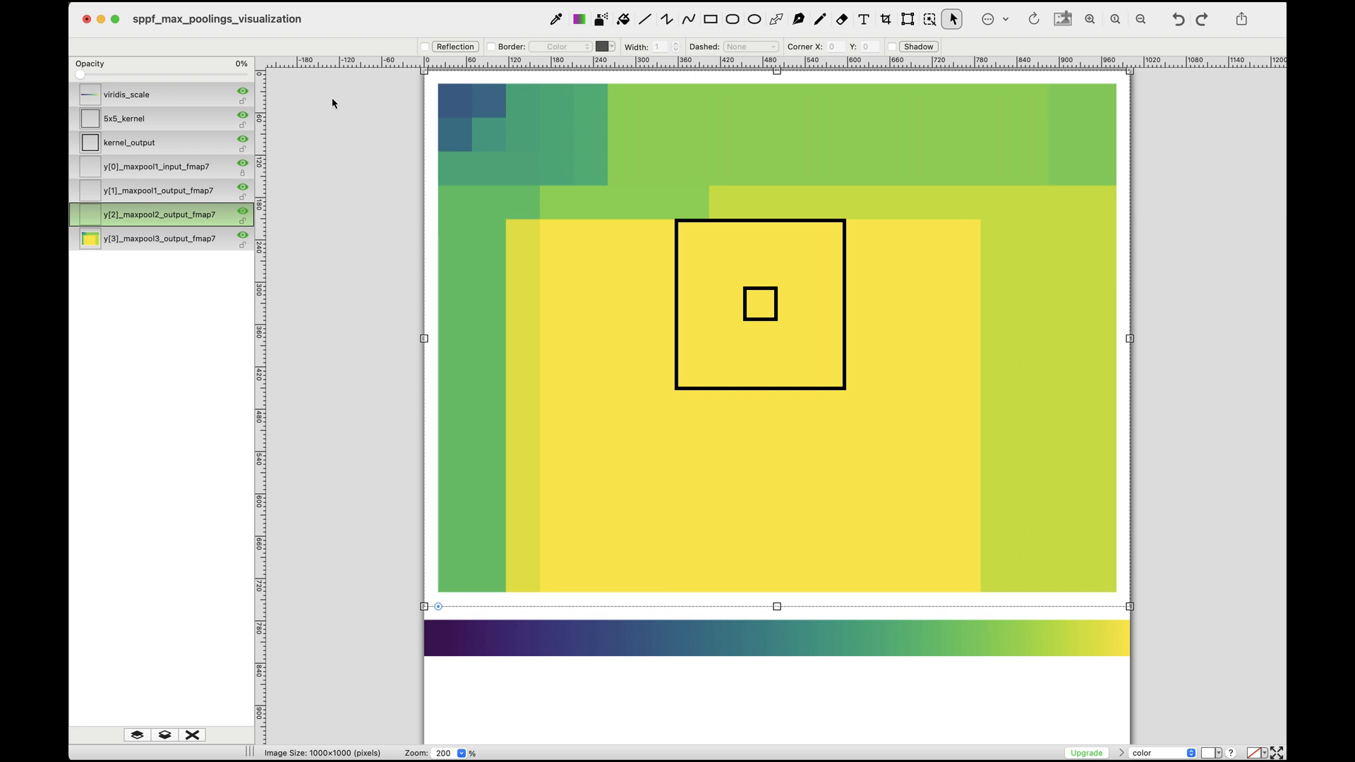
- Bring the second pooling output map back to 100% opacity
{"action": "left_click_drag", "start_coordinate": [80, 75], "coordinate": [171, 74]}
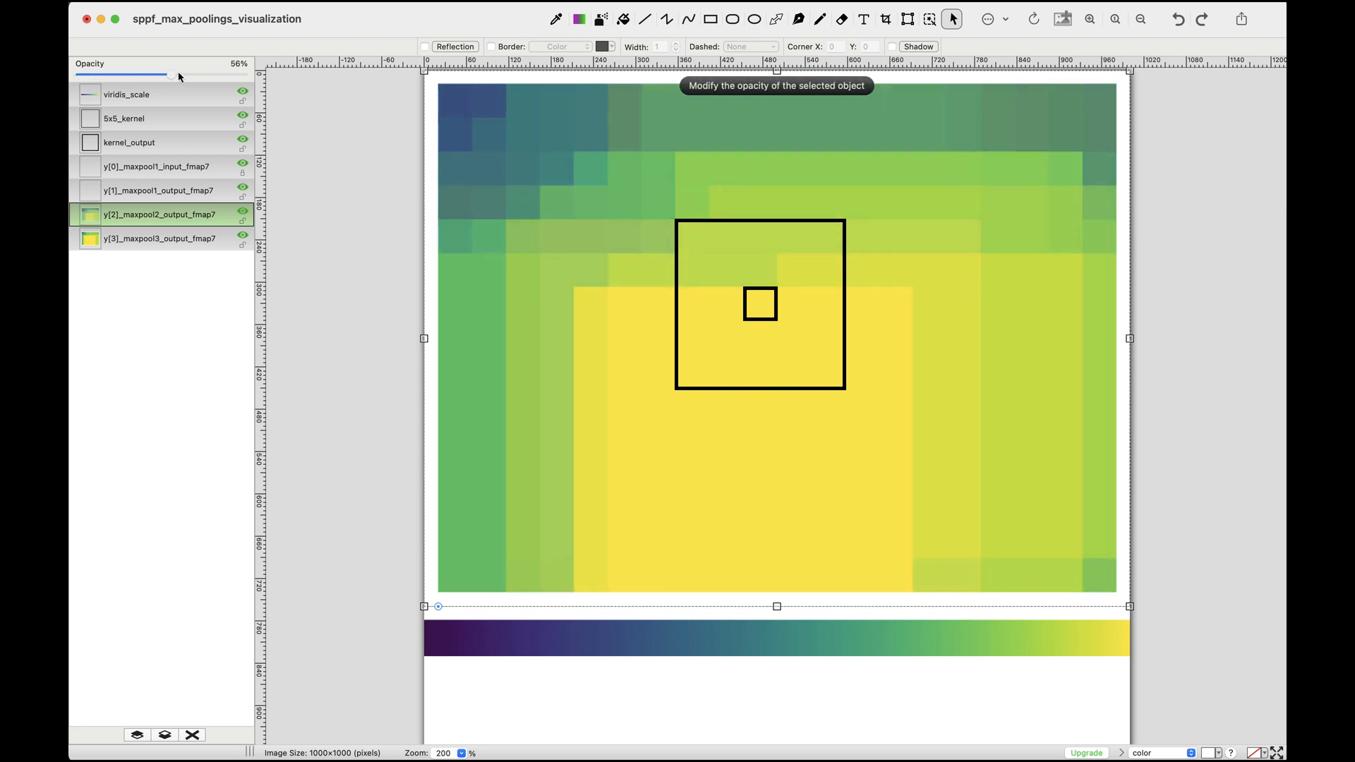
{"action": "left_click_drag", "start_coordinate": [169, 76], "coordinate": [251, 76]}
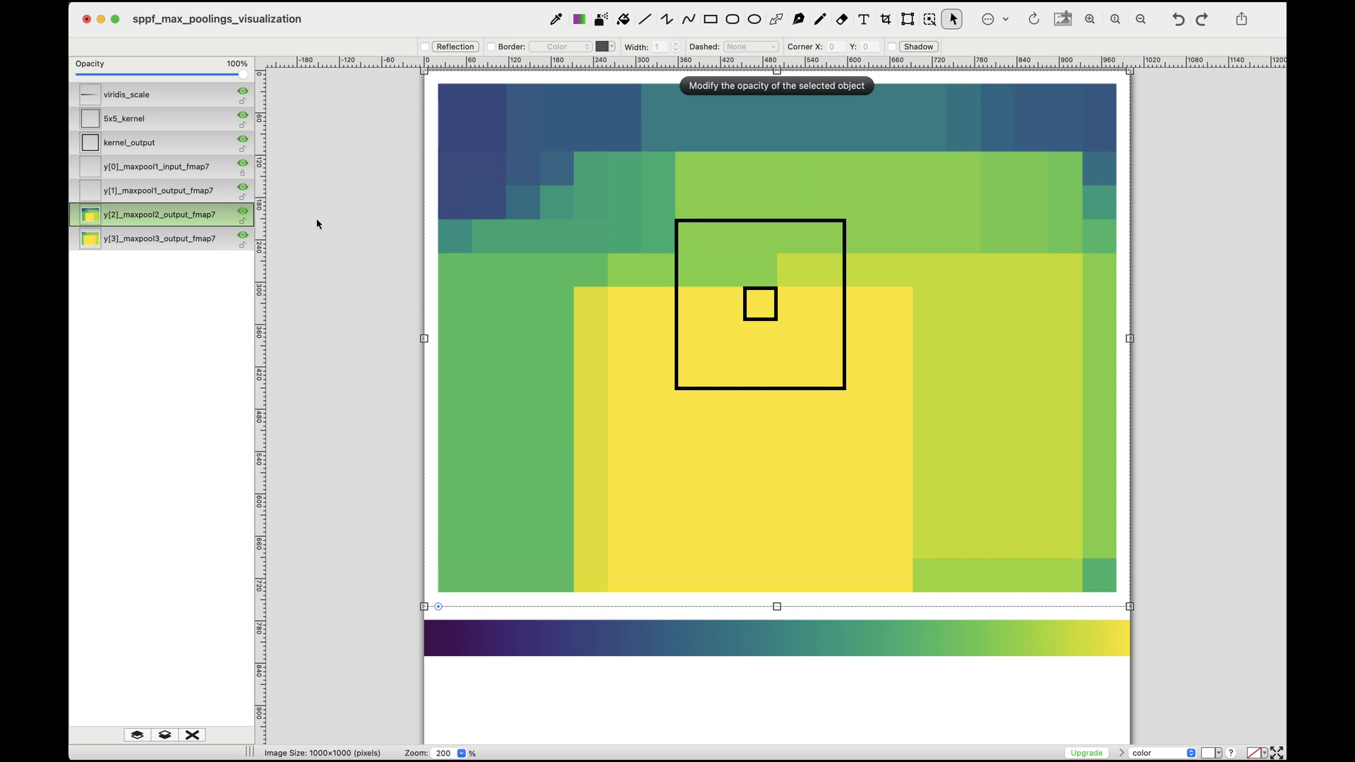
- Raise the first max-pool output y[1] back to full 100% opacity
{"action": "left_click_drag", "start_coordinate": [241, 77], "coordinate": [77, 77]}
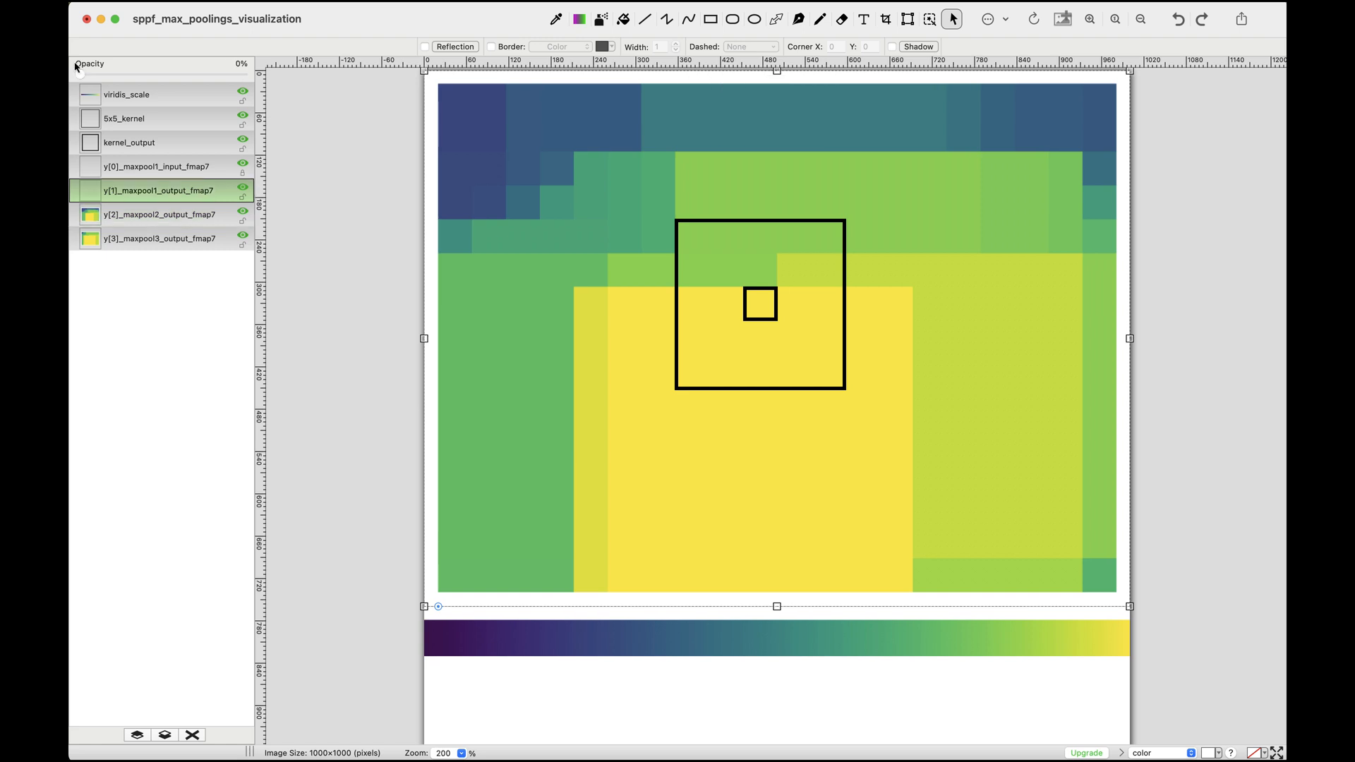
{"action": "left_click_drag", "start_coordinate": [78, 76], "coordinate": [122, 76]}
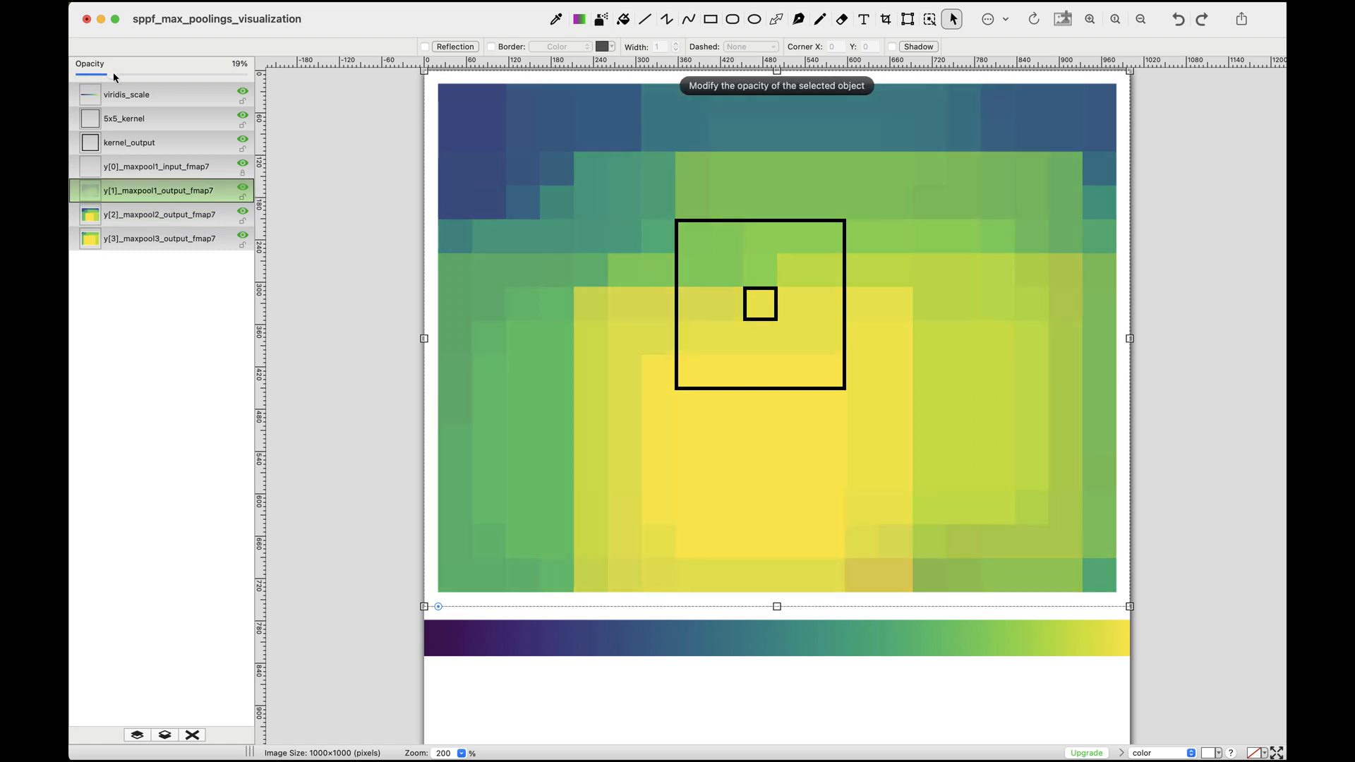
{"action": "left_click_drag", "start_coordinate": [118, 76], "coordinate": [246, 77]}
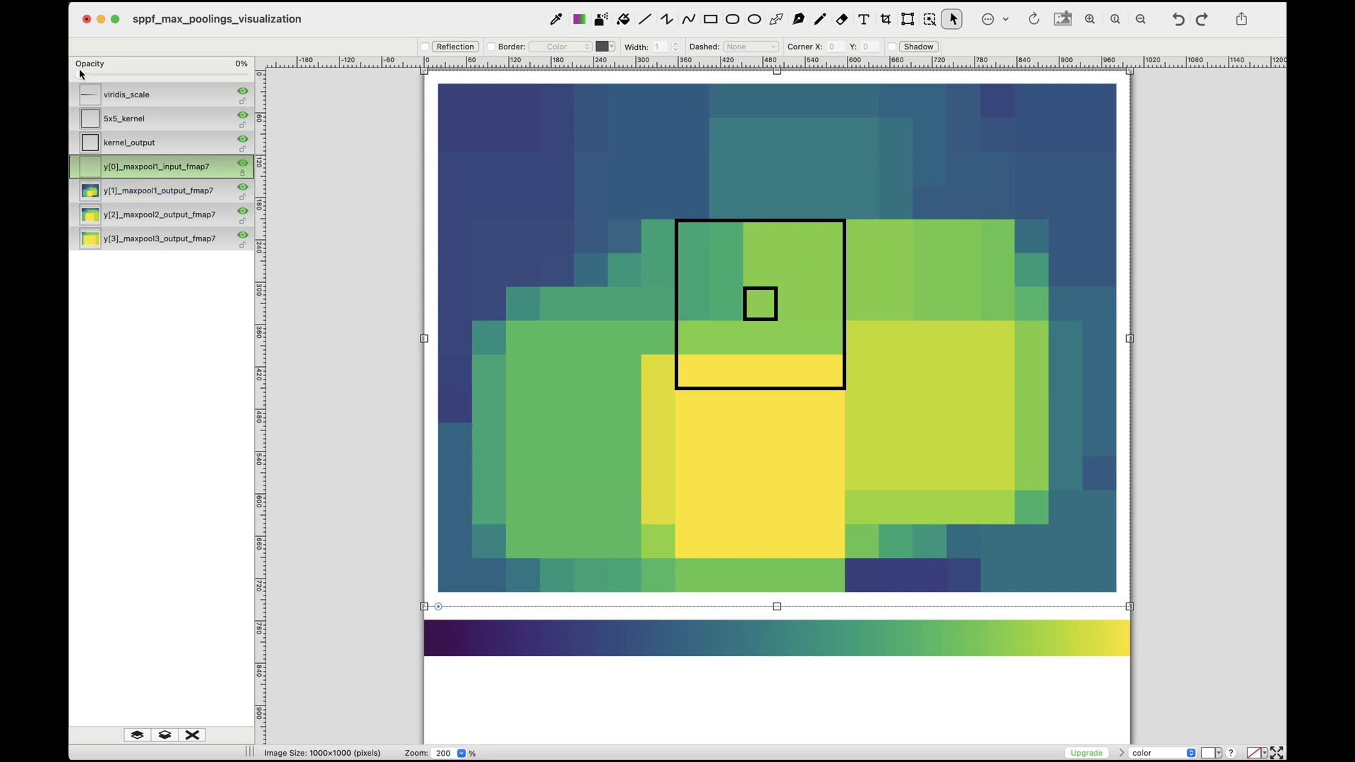
- Fade the original input feature map y[0] in over the pooled output
{"action": "left_click_drag", "start_coordinate": [82, 76], "coordinate": [122, 76]}
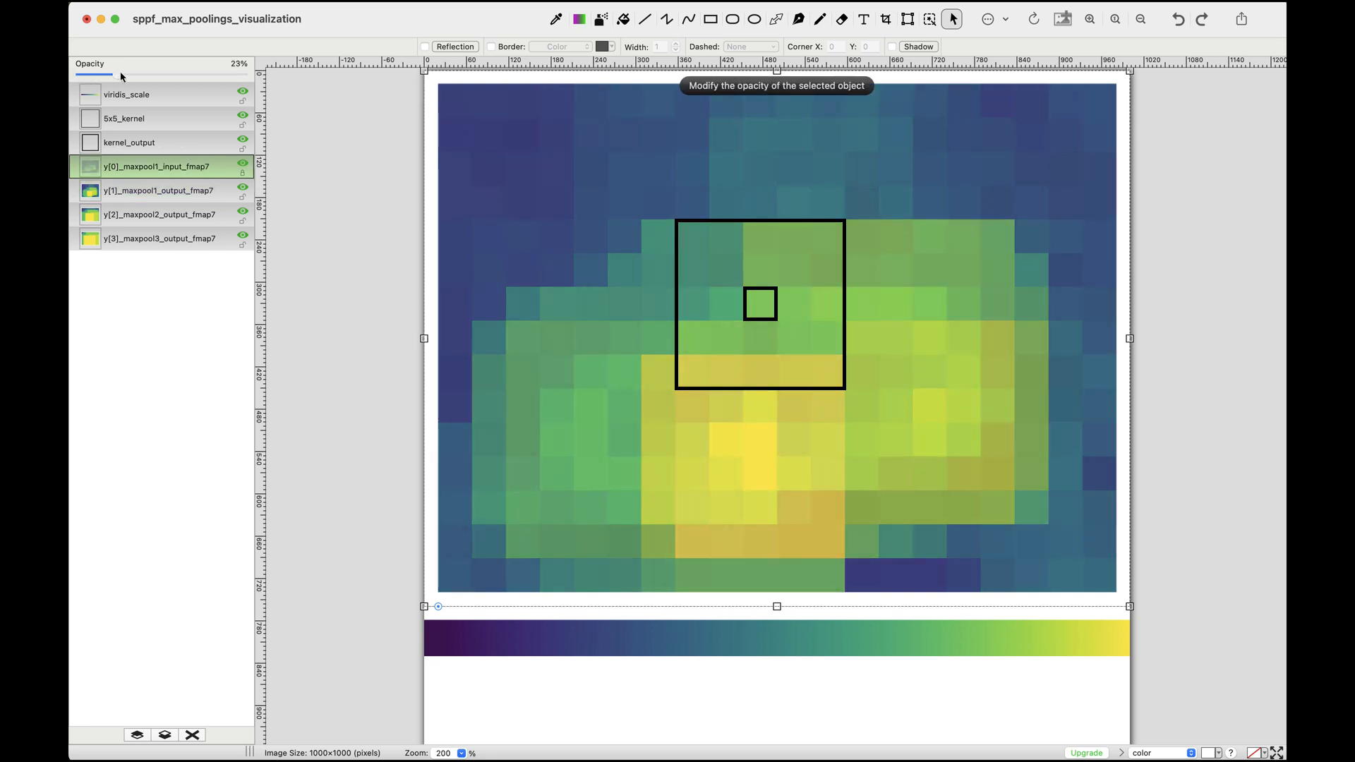
{"action": "left_click_drag", "start_coordinate": [124, 76], "coordinate": [244, 76]}
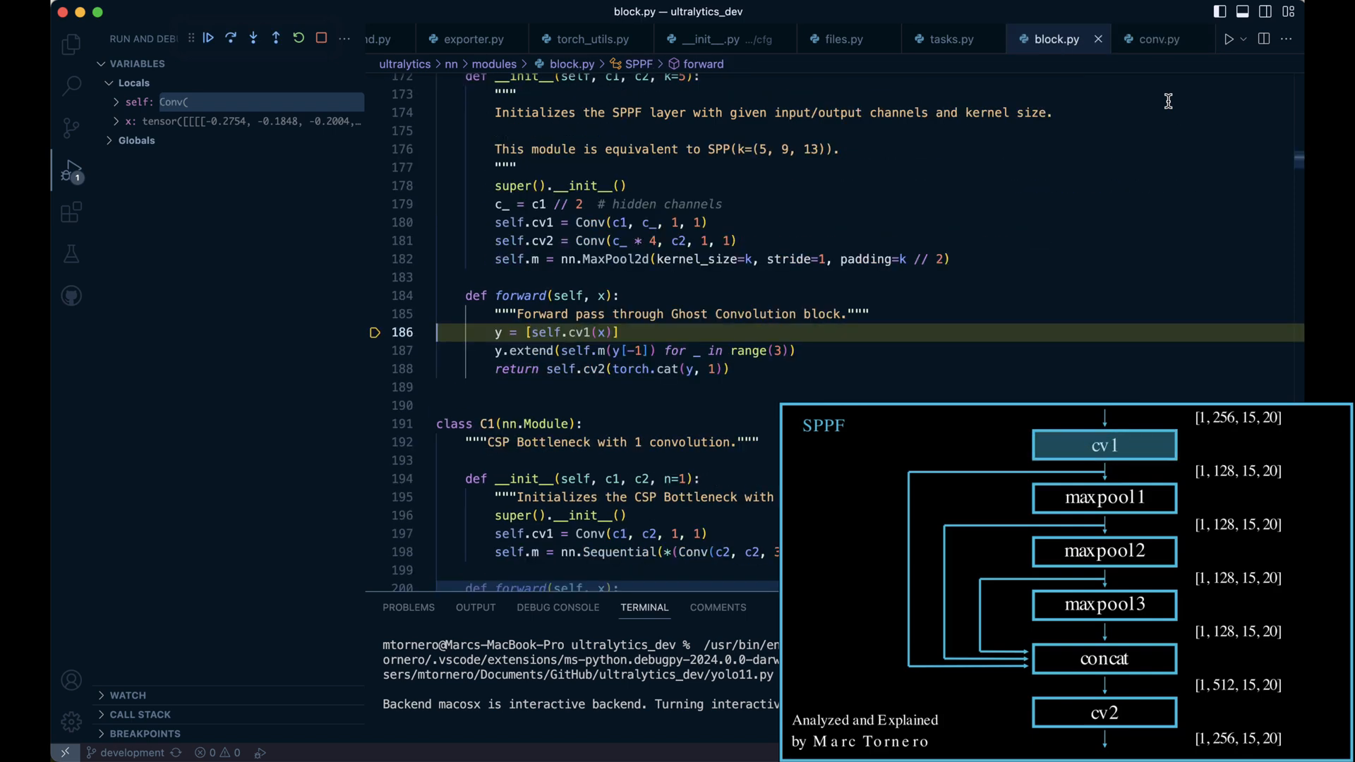
- Step over the first convolution and three max-pool calls, then step into the final Conv.forward_fuse
{"action": "key", "text": "F10"}
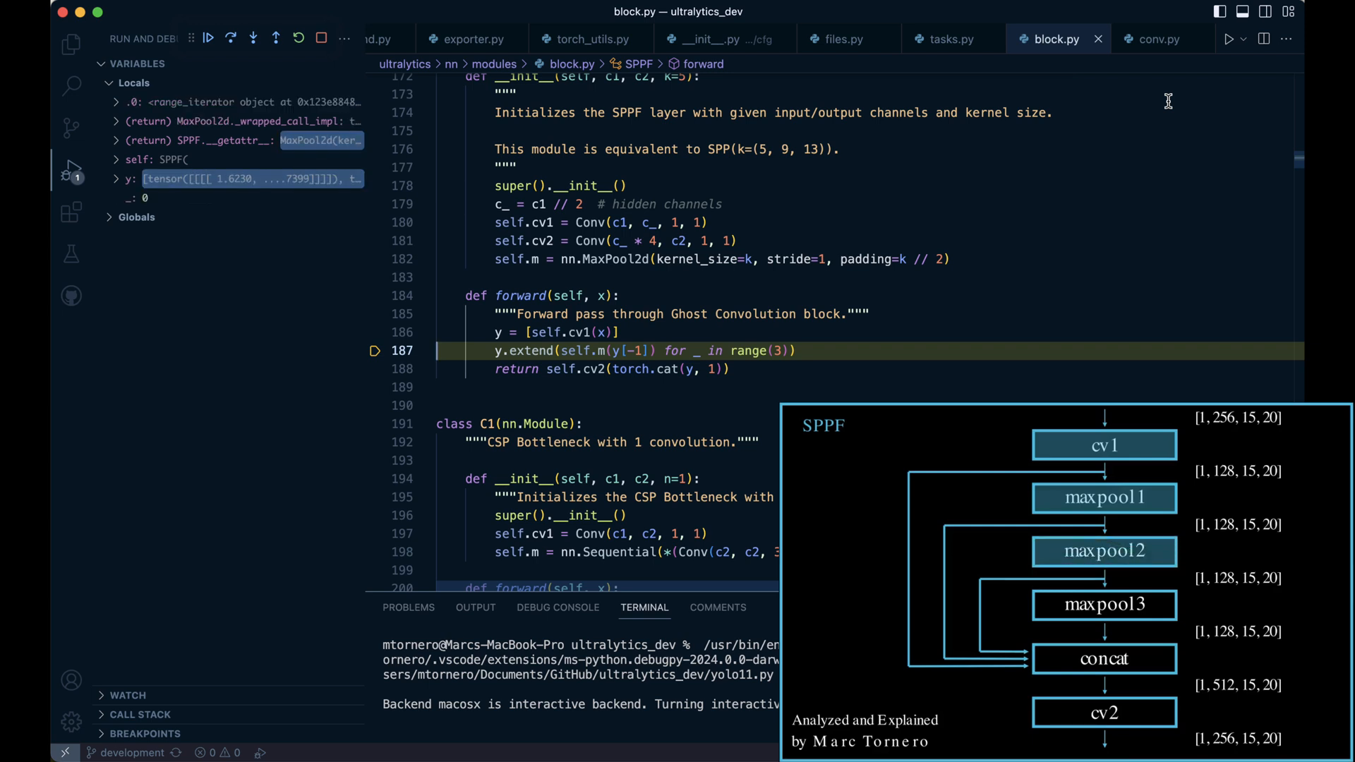
{"action": "left_click", "coordinate": [229, 38]}
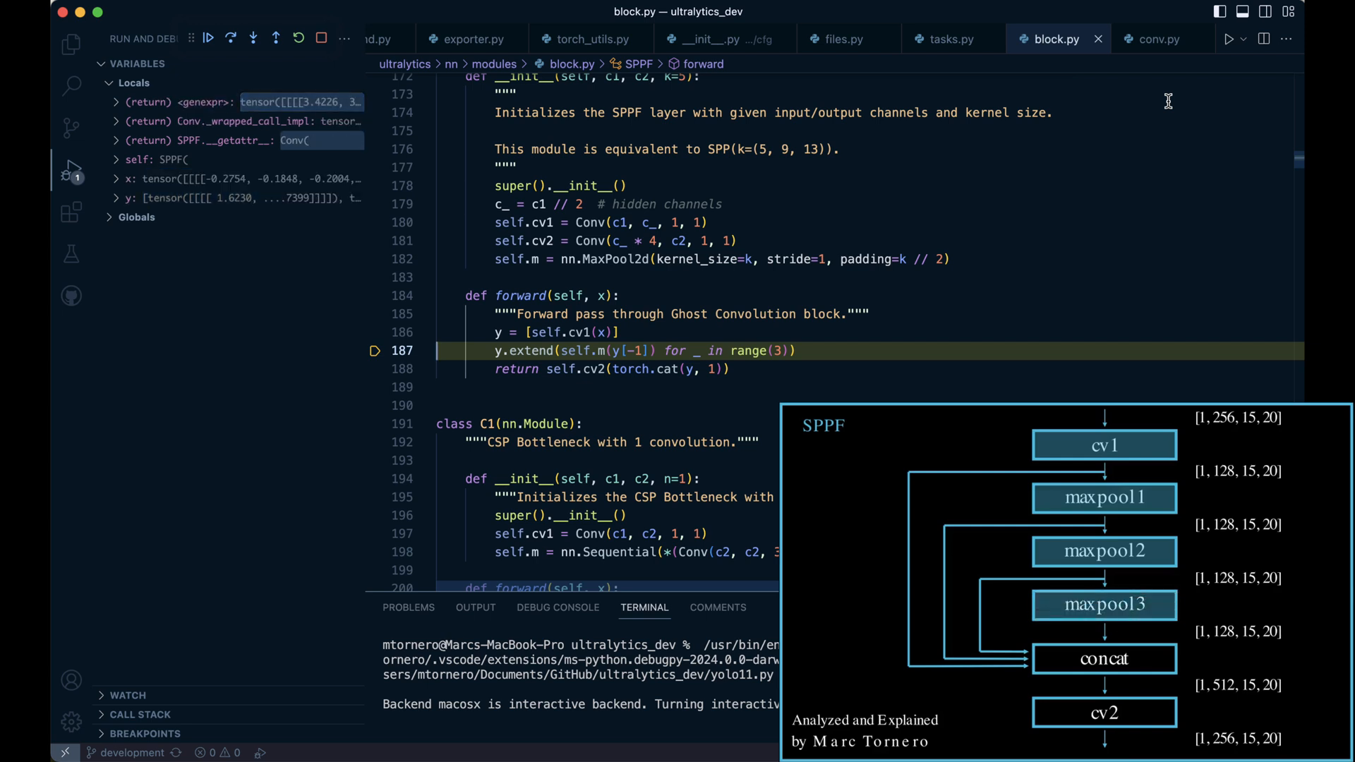
{"action": "left_click", "coordinate": [230, 38]}
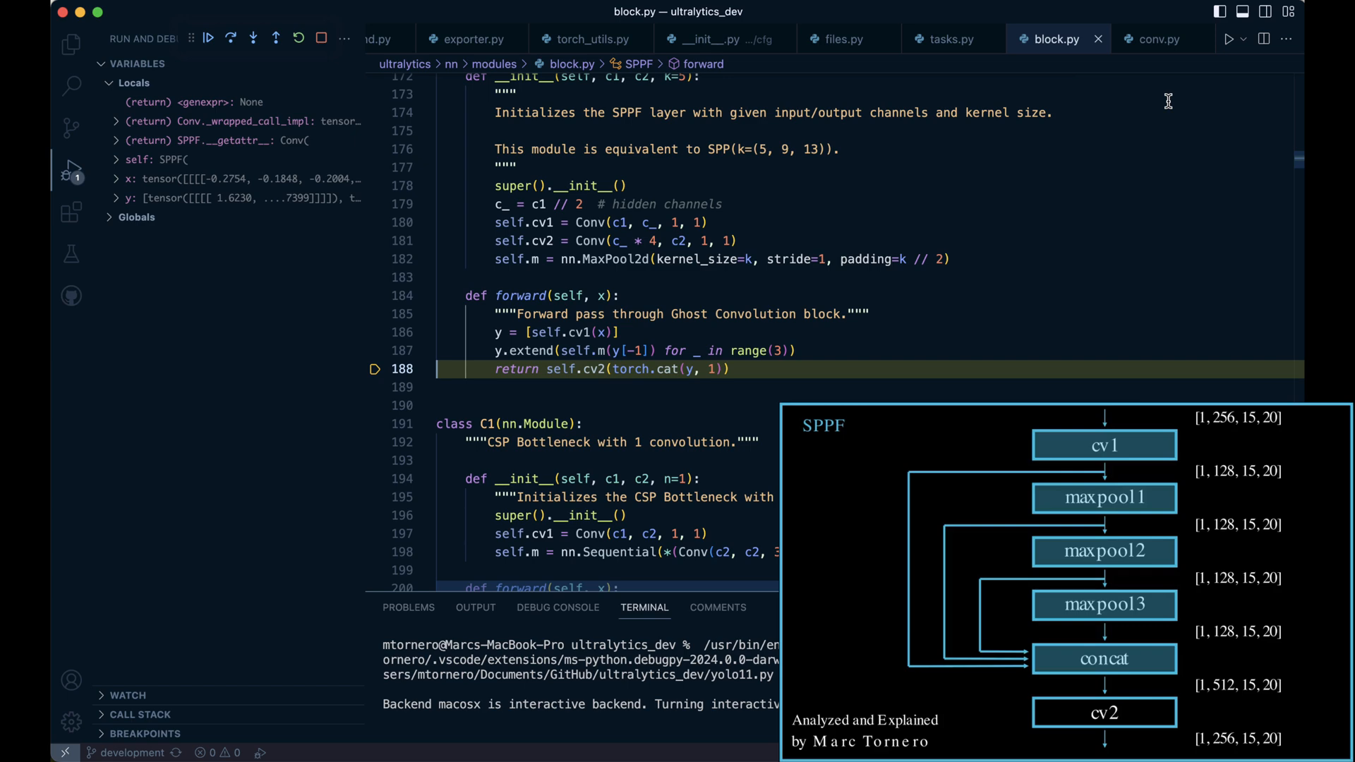
{"action": "left_click", "coordinate": [1156, 40]}
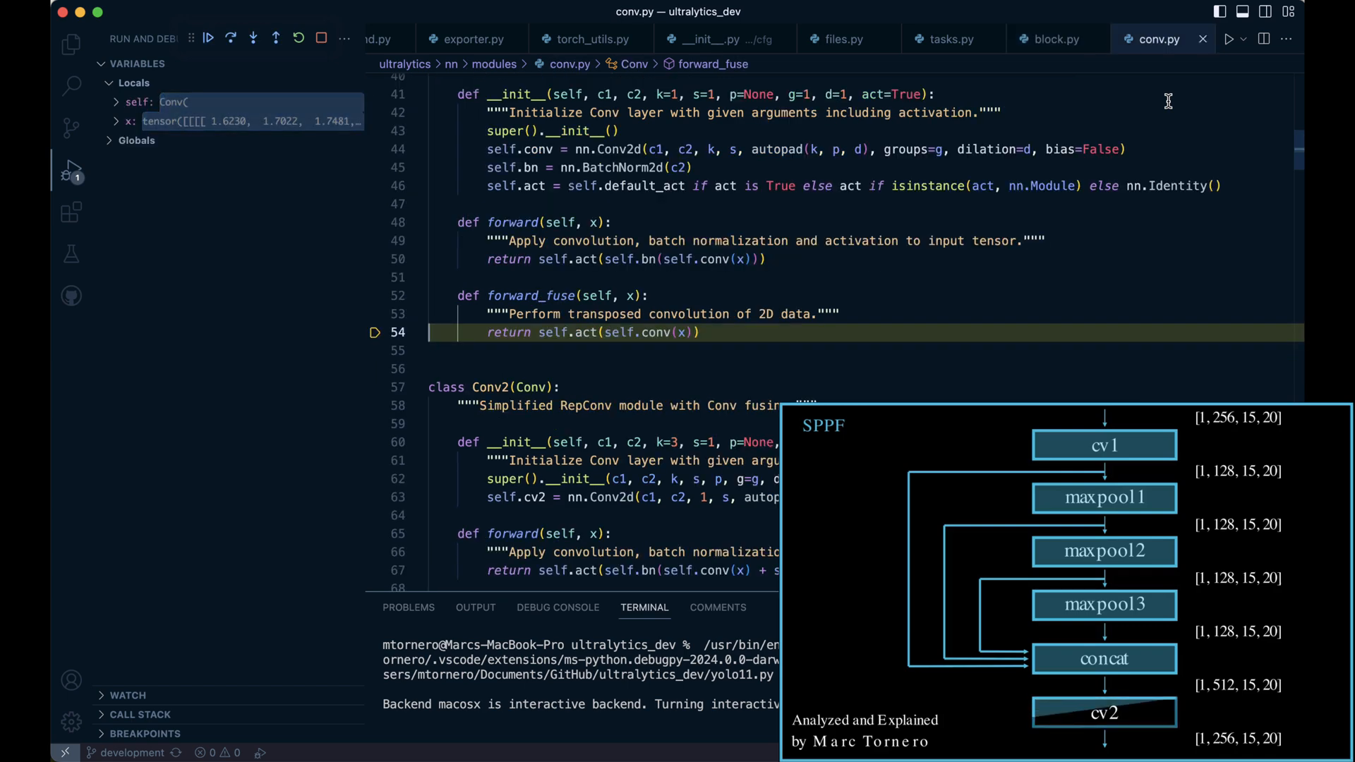
- Step out to tasks.py _predict_once, expand the saved outputs list y and step past storing the SPPF output
{"action": "left_click", "coordinate": [1055, 39]}
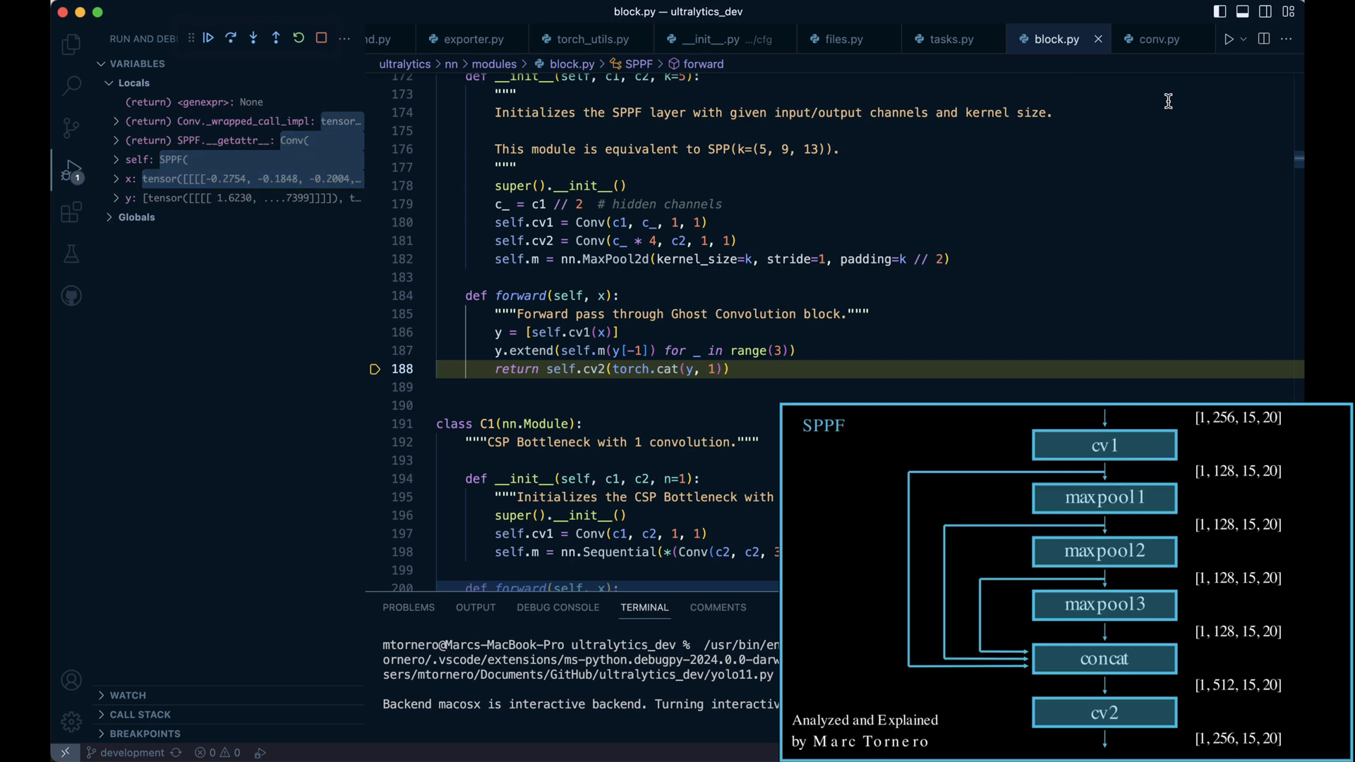
{"action": "left_click", "coordinate": [950, 39]}
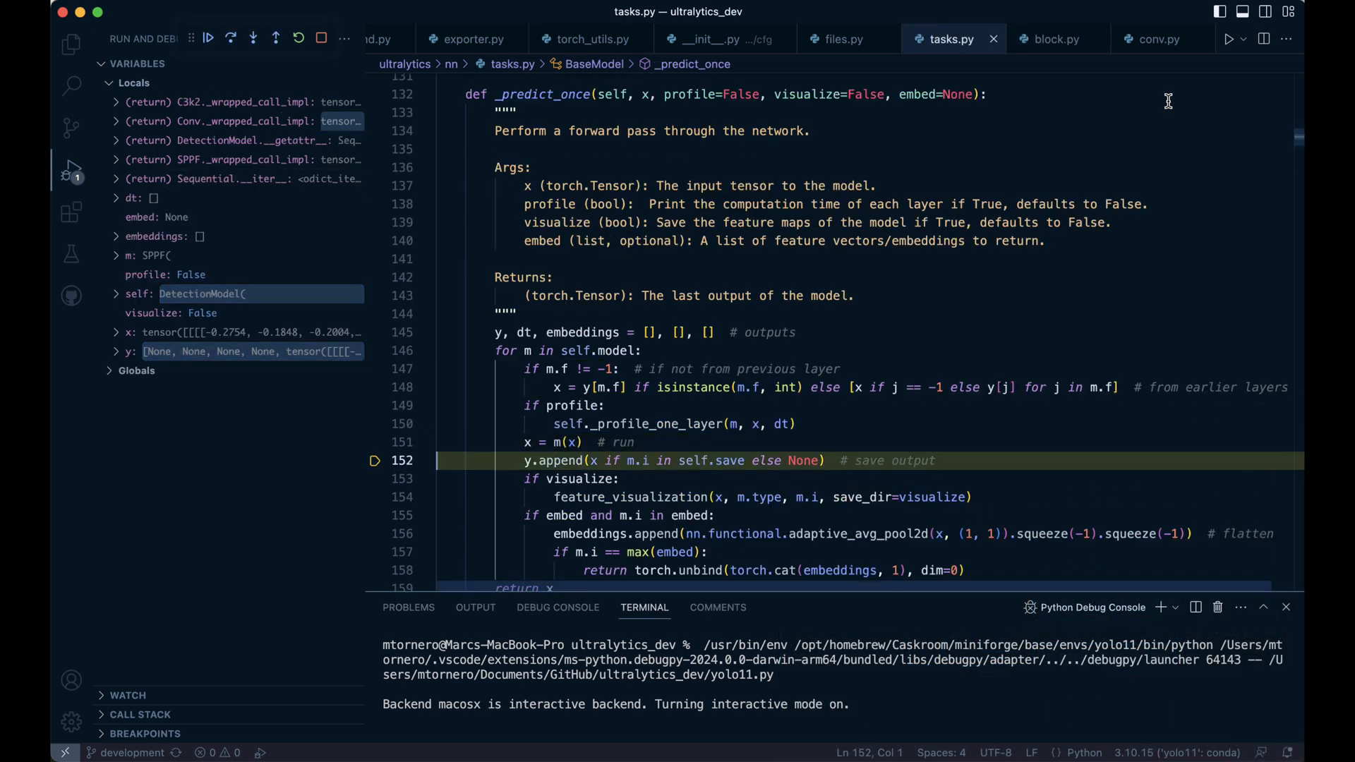
{"action": "left_click", "coordinate": [208, 38]}
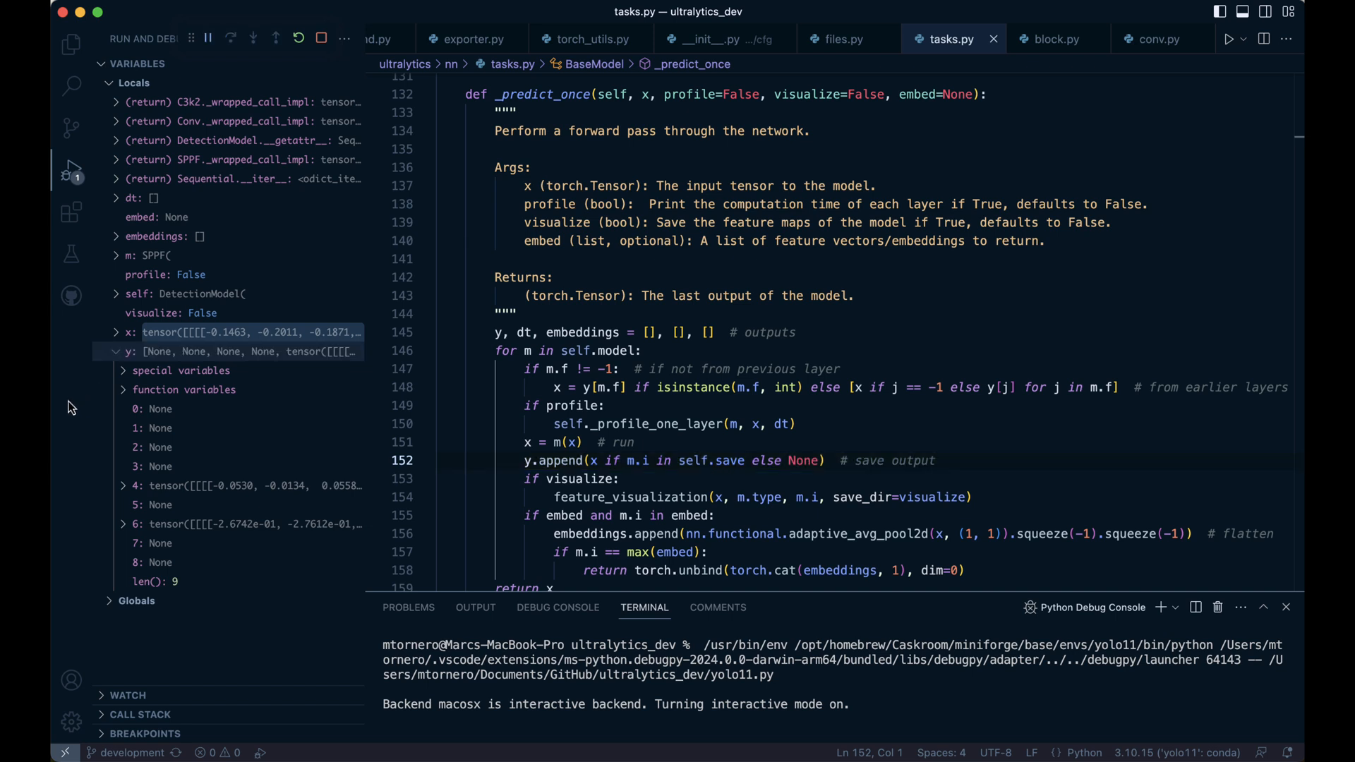
{"action": "left_click", "coordinate": [230, 38]}
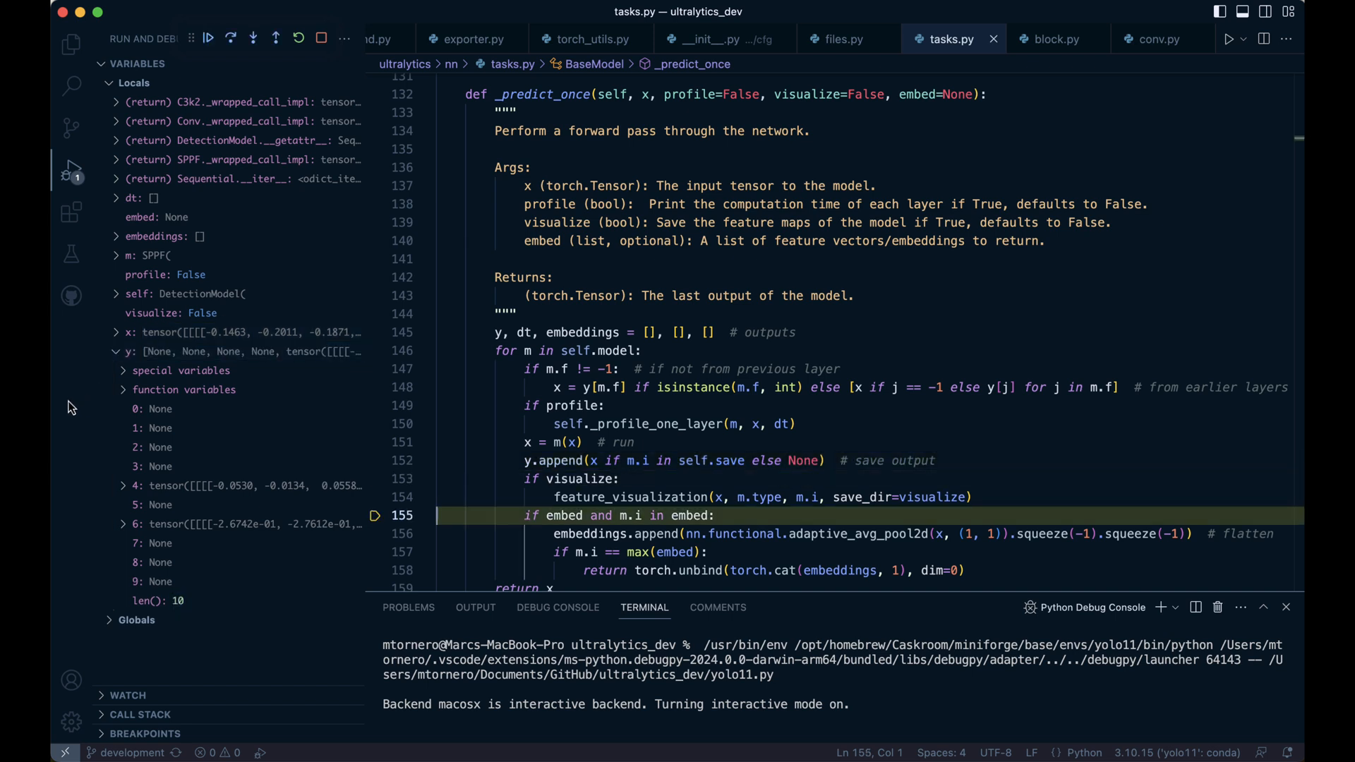